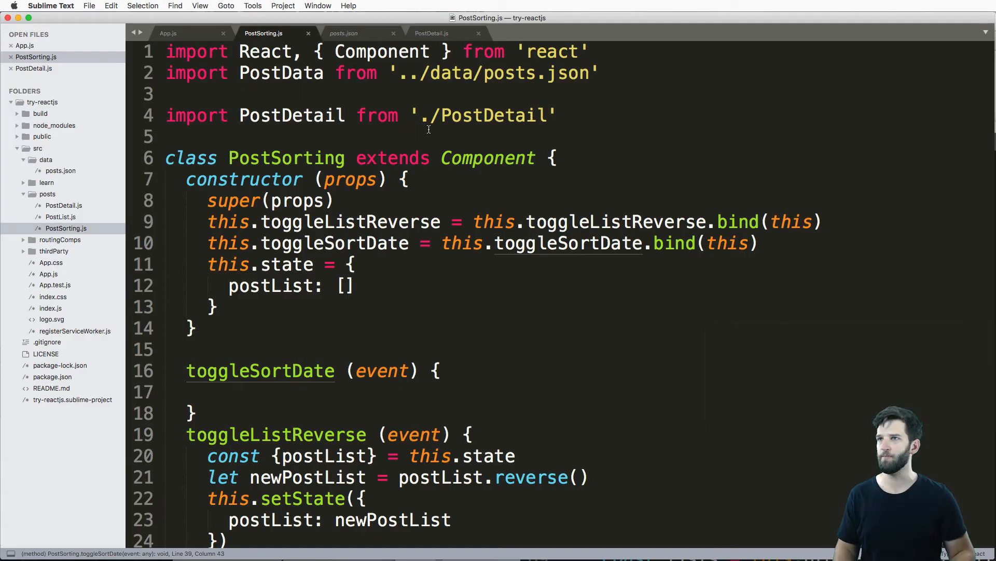
Step: Review the Hello World post in posts.json, then position the cursor inside toggleSortDate's empty body
click(343, 34)
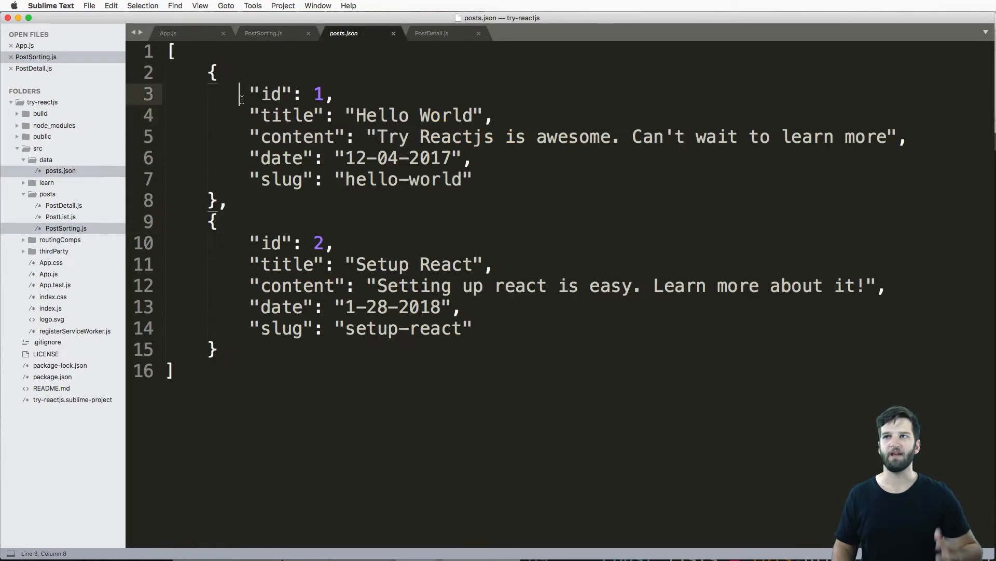
triple_click(368, 115)
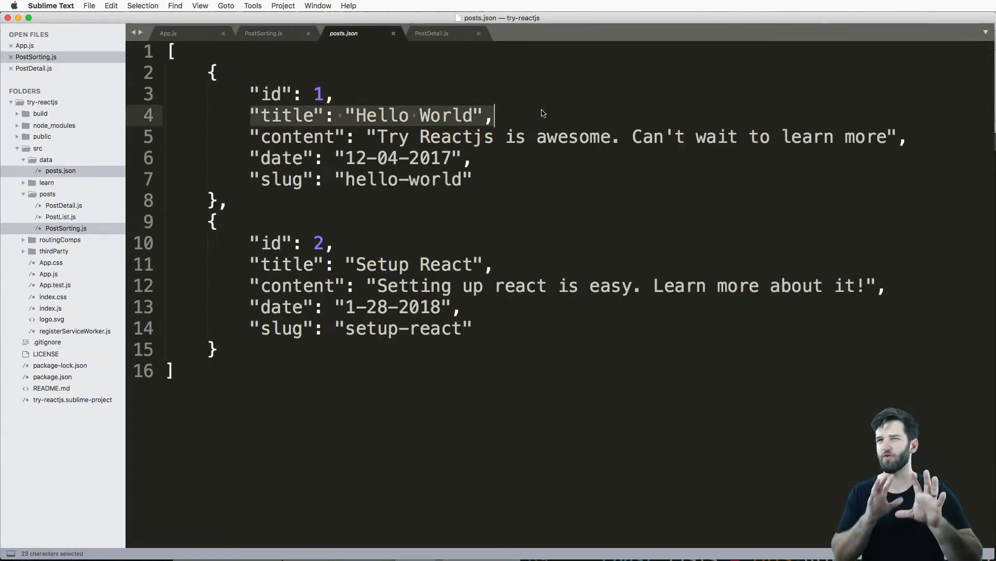
click(262, 33)
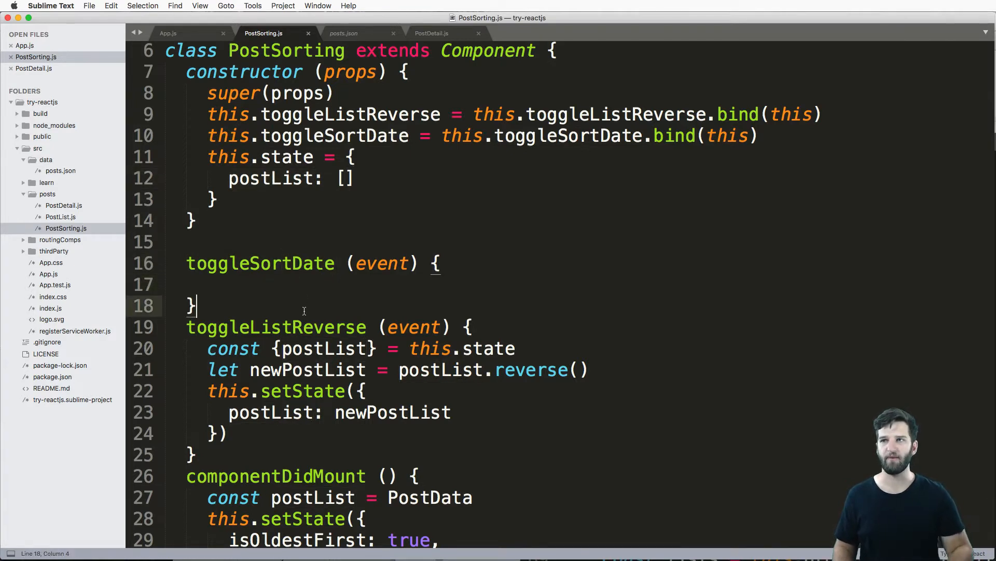
mouse_move(310, 237)
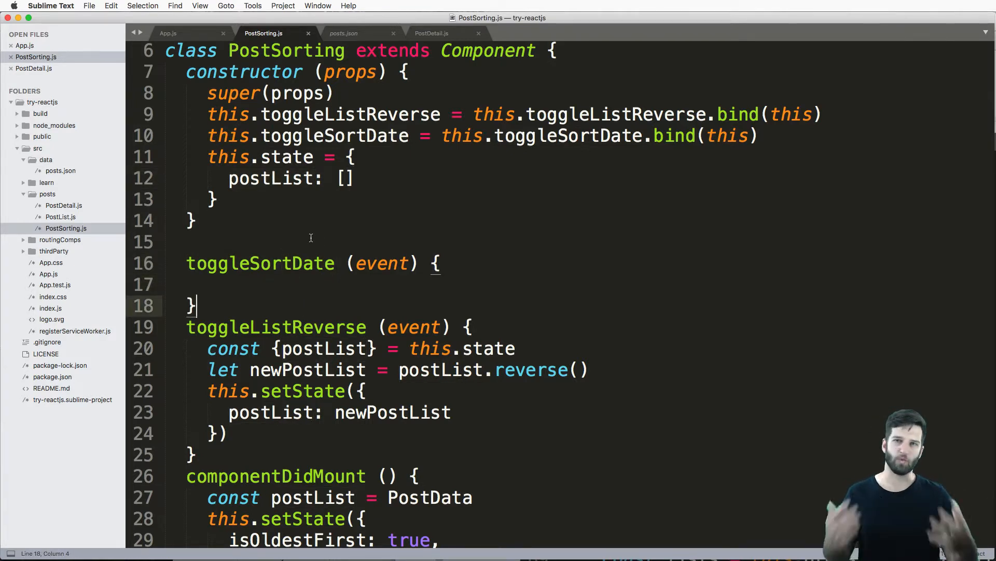
scroll(down, 3)
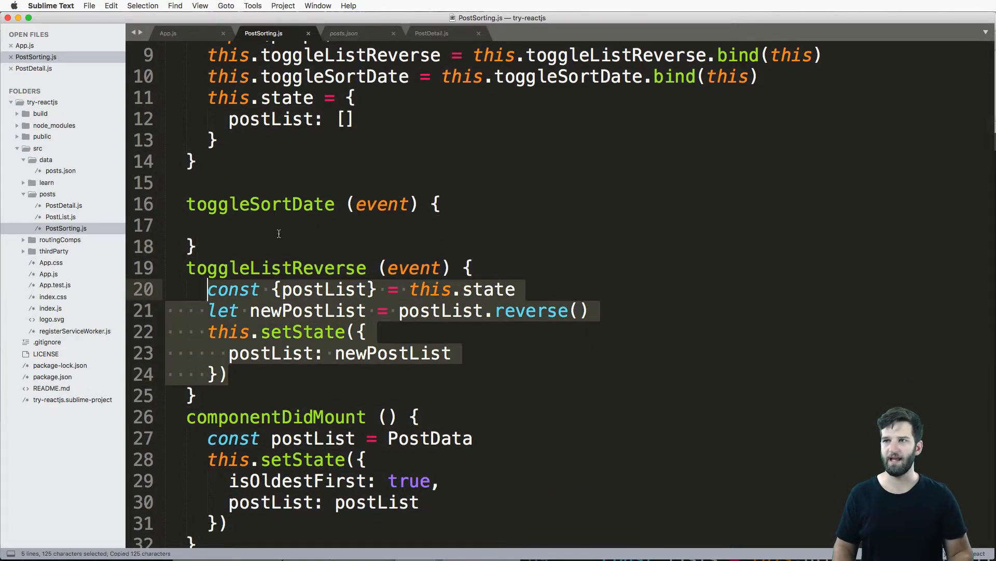
click(210, 225)
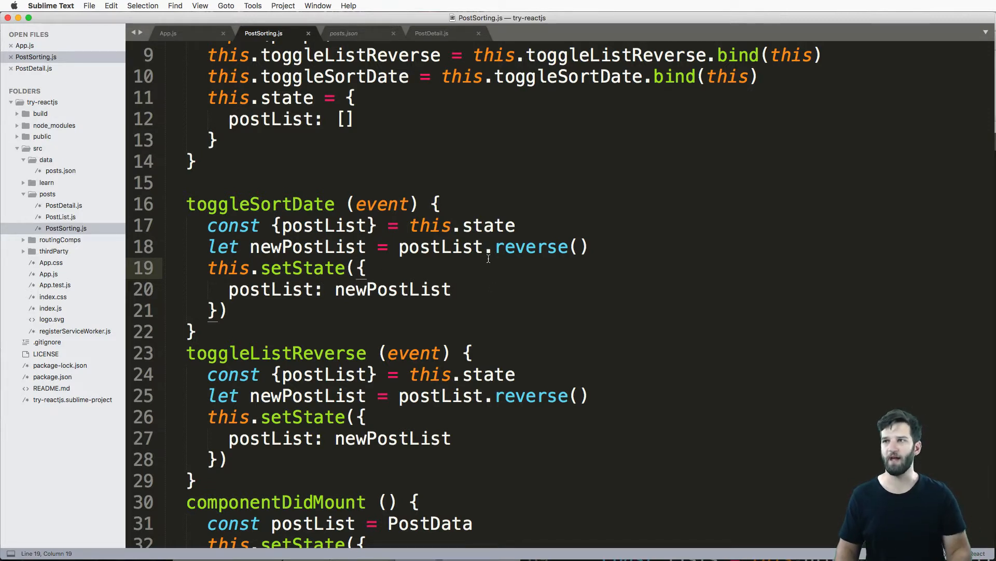
Step: Write newPostList.sort((a, b) => a.date > b.date) as the setState value in toggleSortDate
text(.sp)
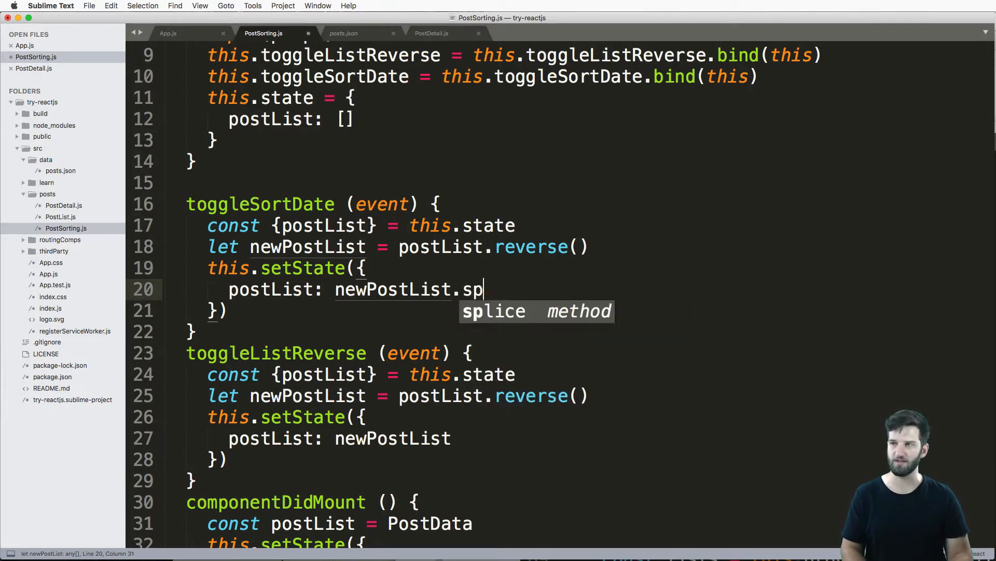
text(rt)
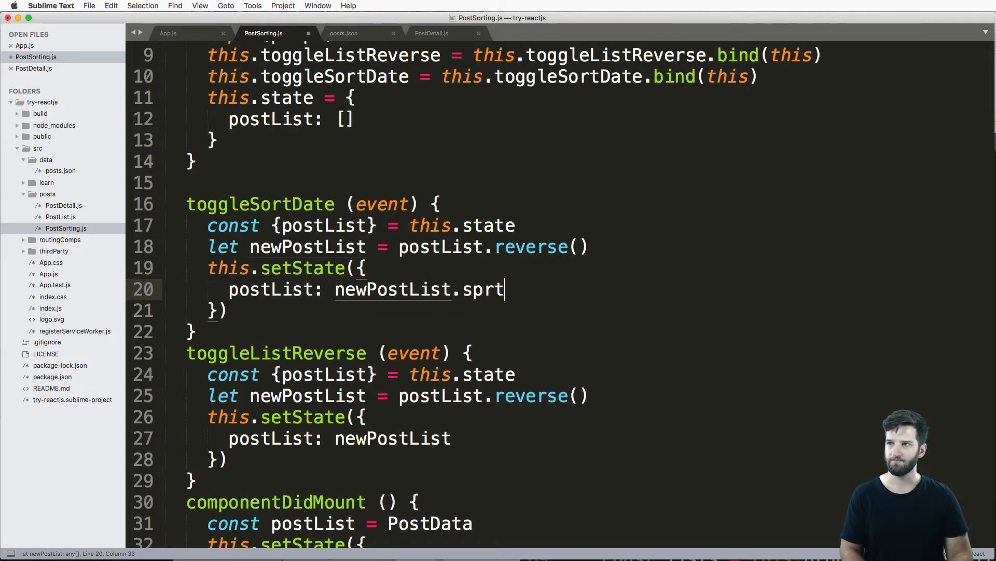
text(ort)
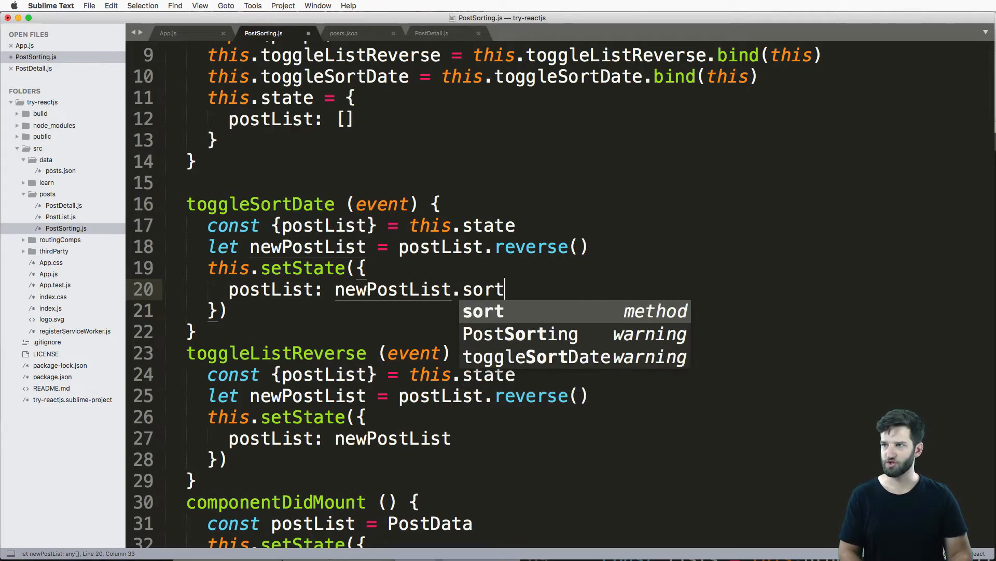
text(((a,)
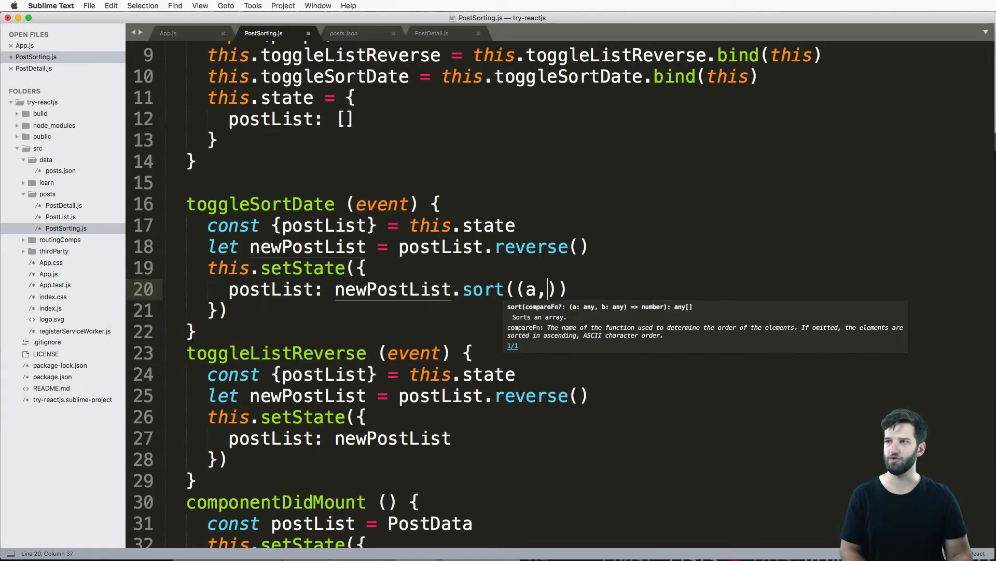
text(b)=)
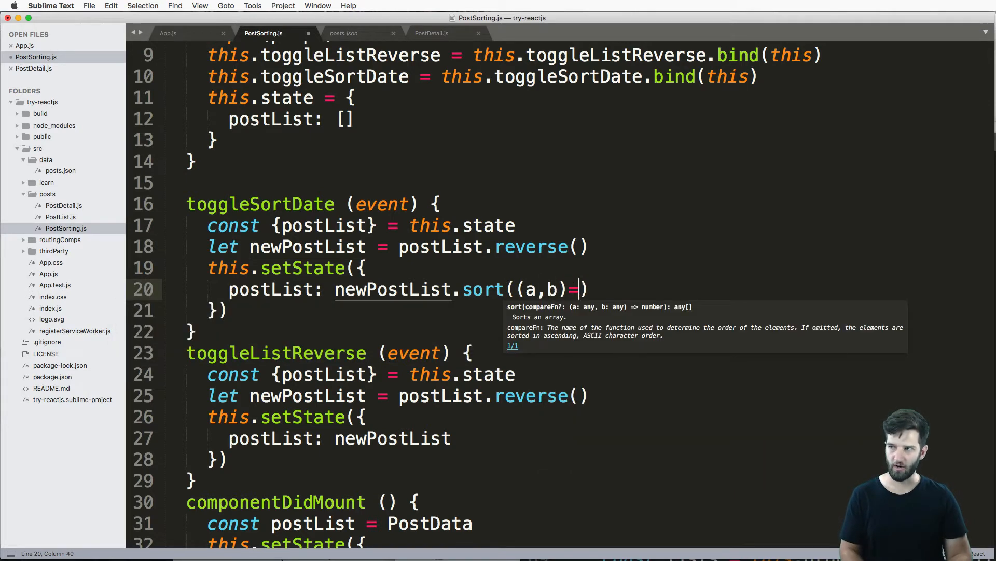
text(>)
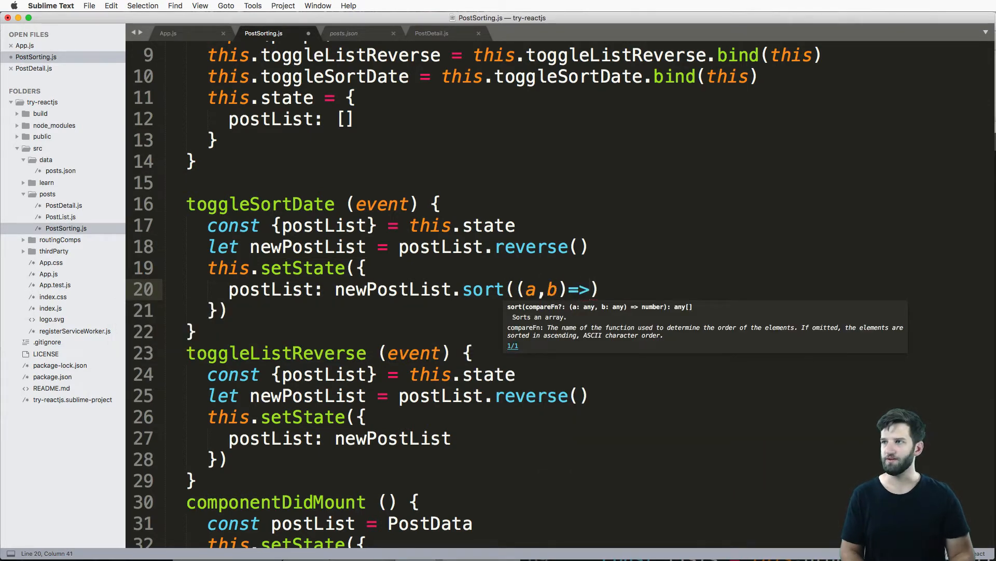
text(a.date > b.date)
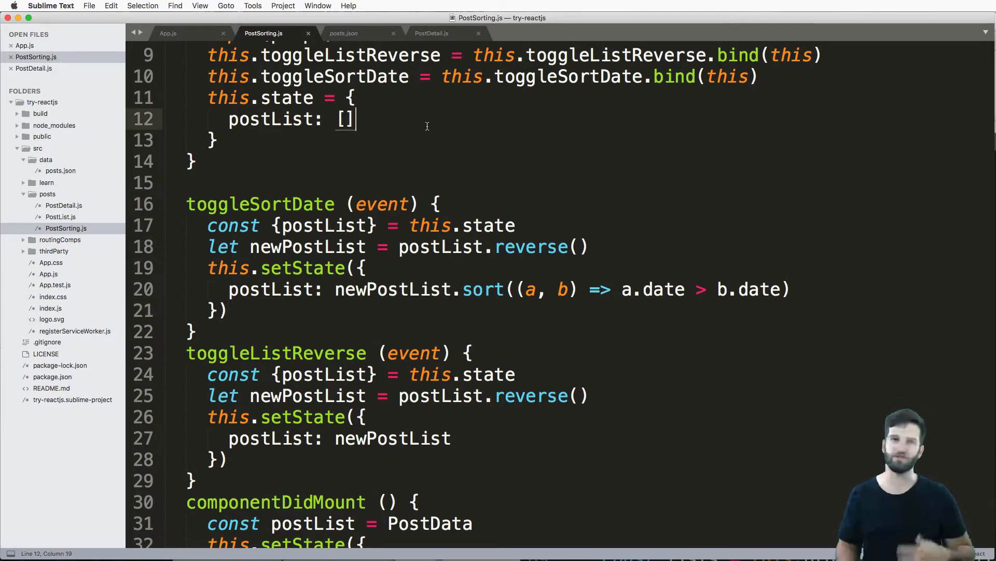
Step: Add isOldestFirst: true to the constructor's initial state next to postList
key(enter)
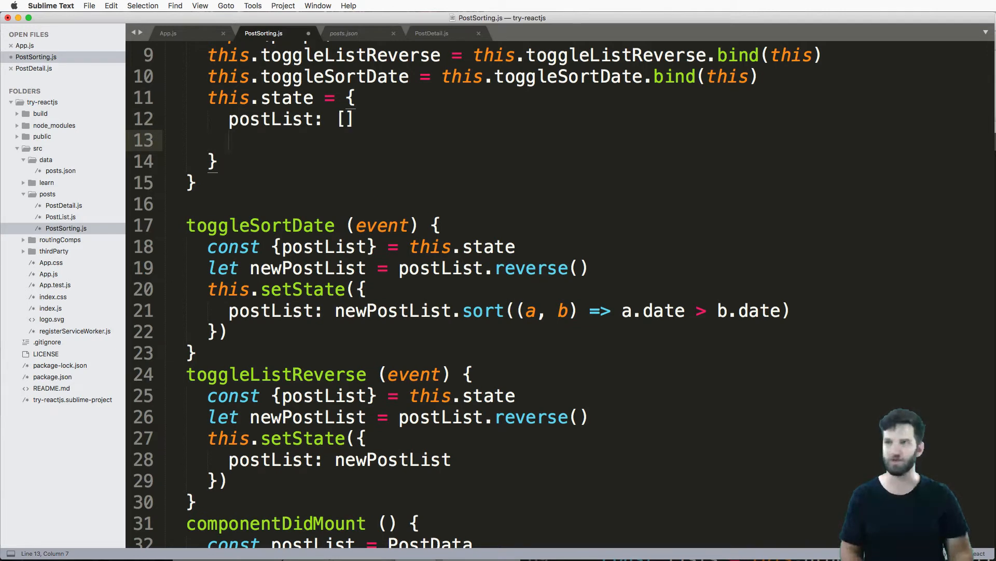
text(is)
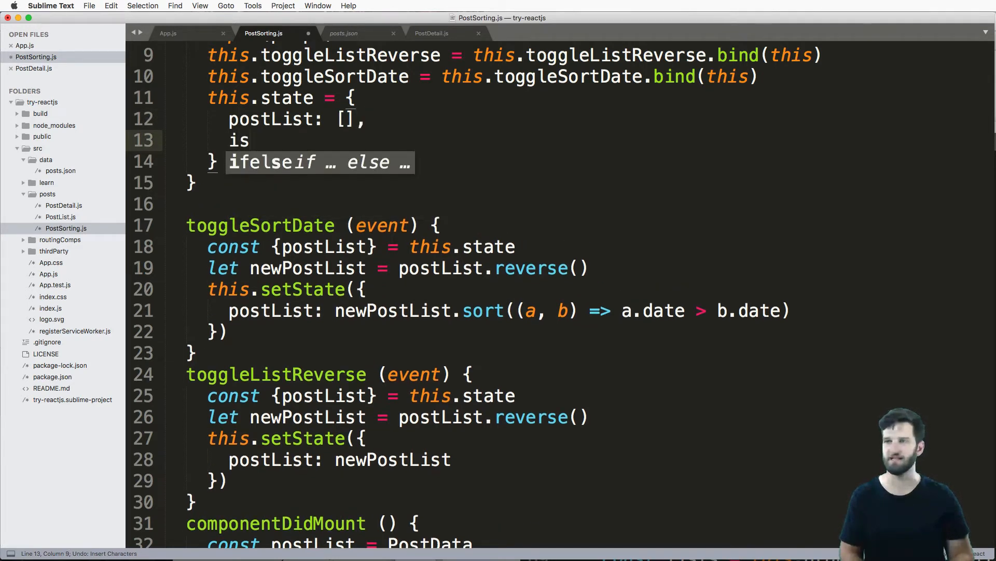
text(OldestFirst:)
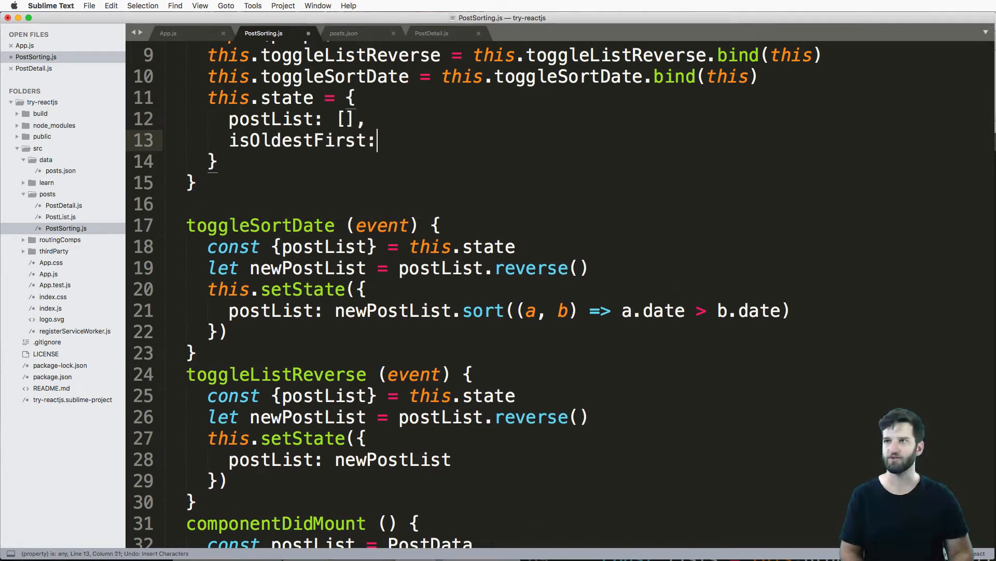
text(true,)
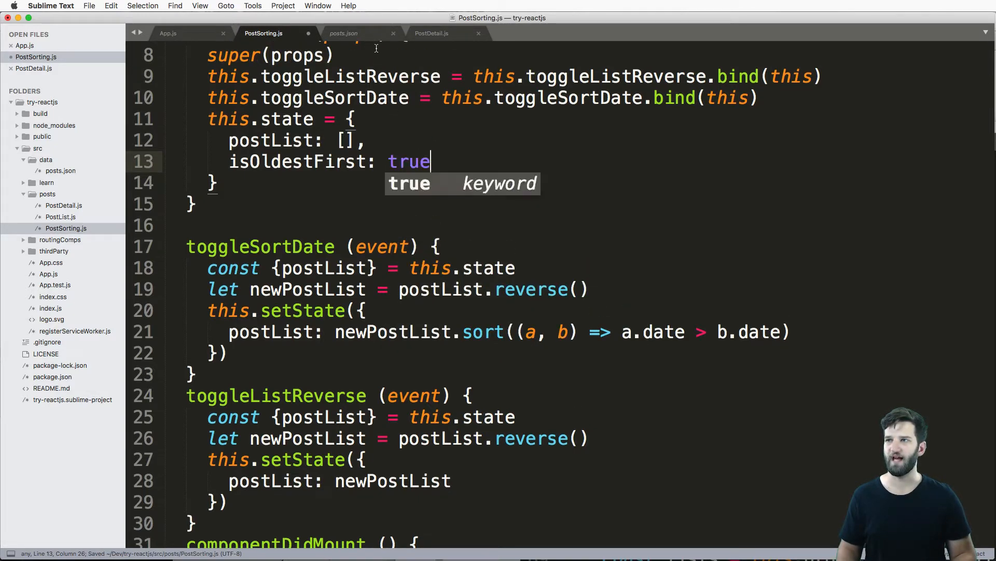
Step: Check the post dates in posts.json and return to PostSorting.js above toggleSortDate
click(344, 34)
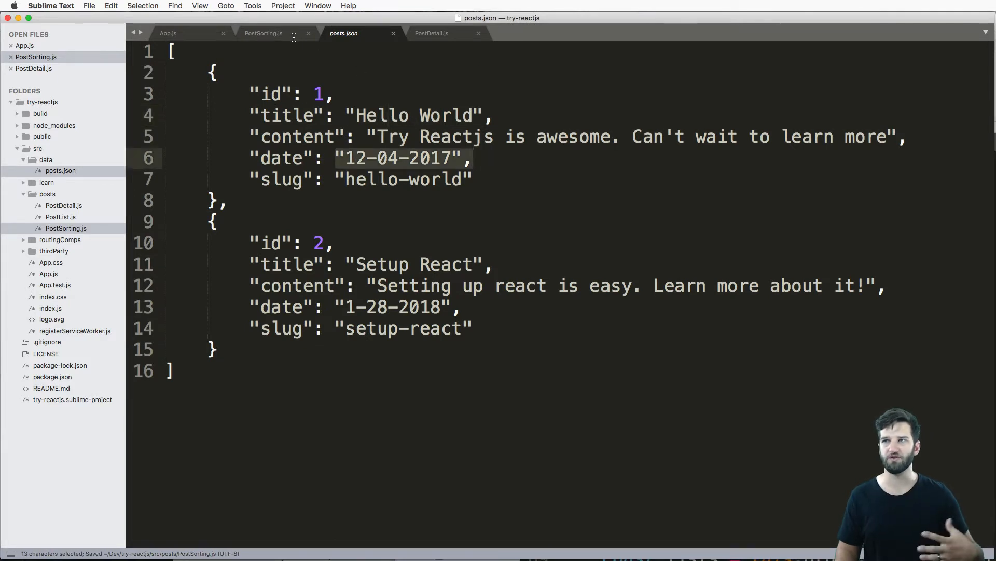
click(262, 33)
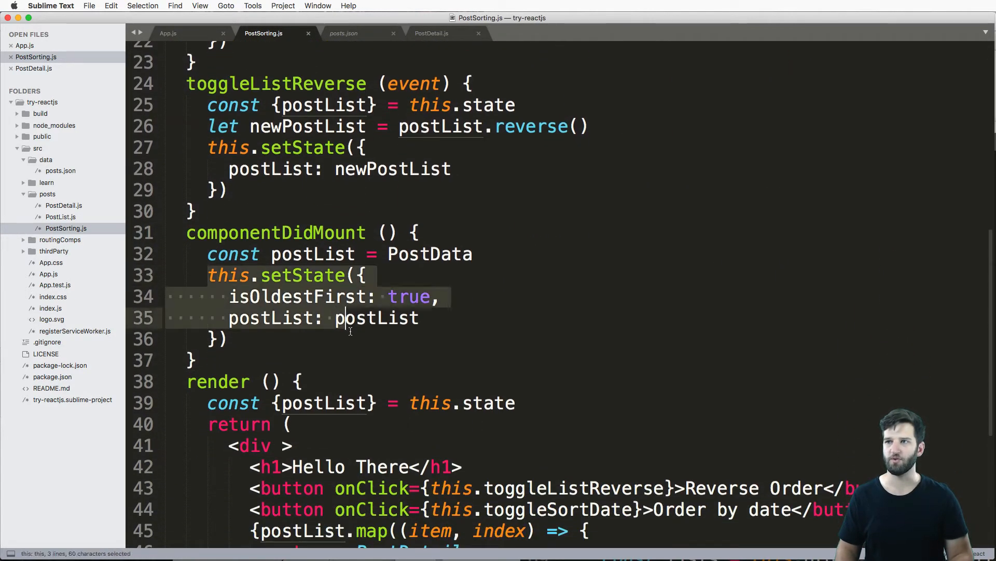
scroll(up, 3)
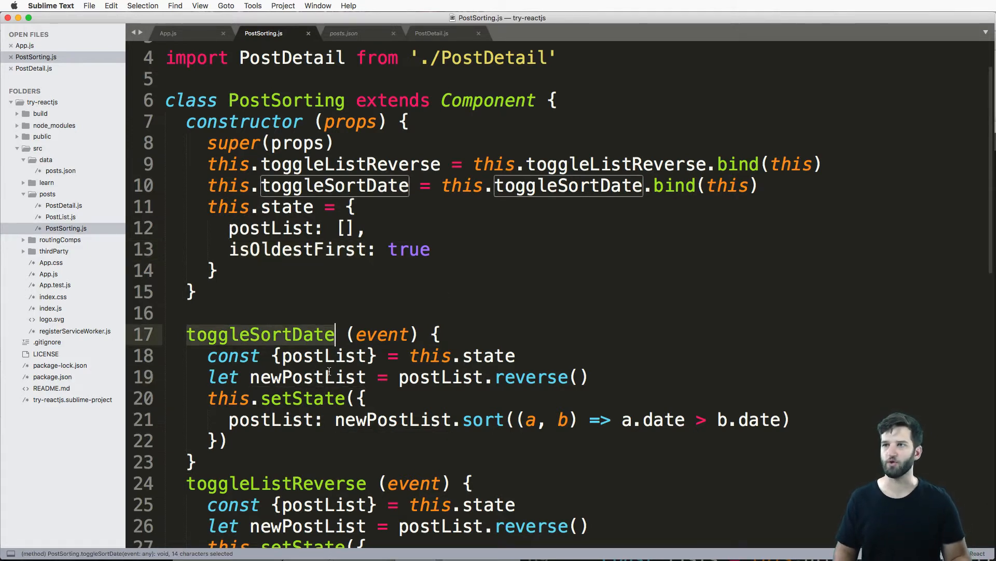
scroll(down, 3)
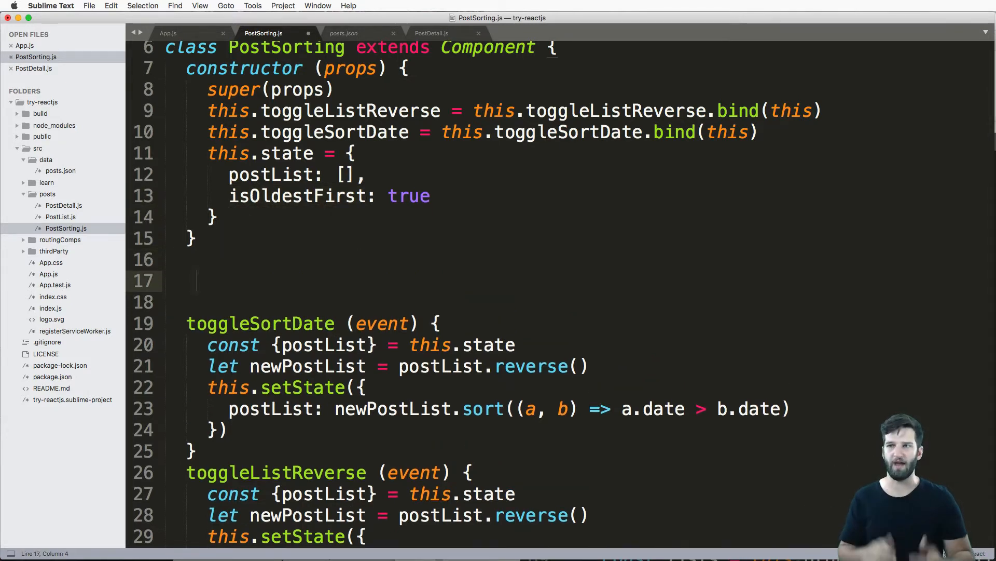
Step: Start a new doSort() method above toggleSortDate and rename it to sortByDate
text(doSo)
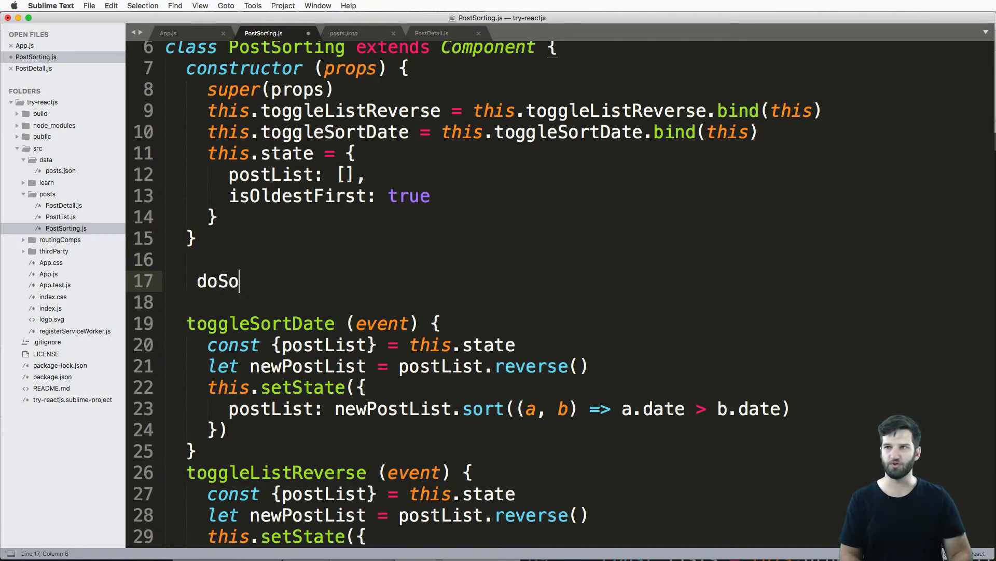
text(rt(){)
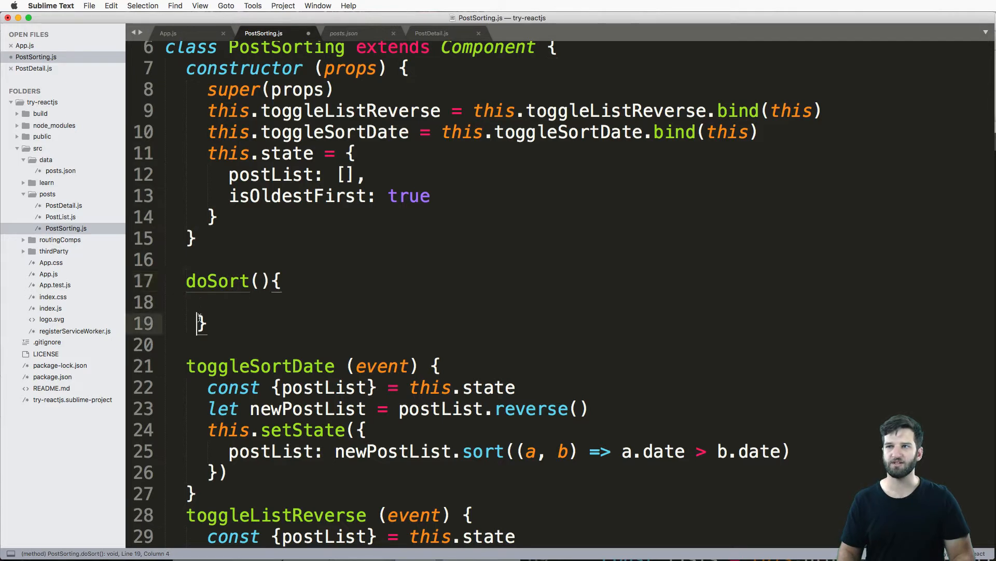
double_click(381, 365)
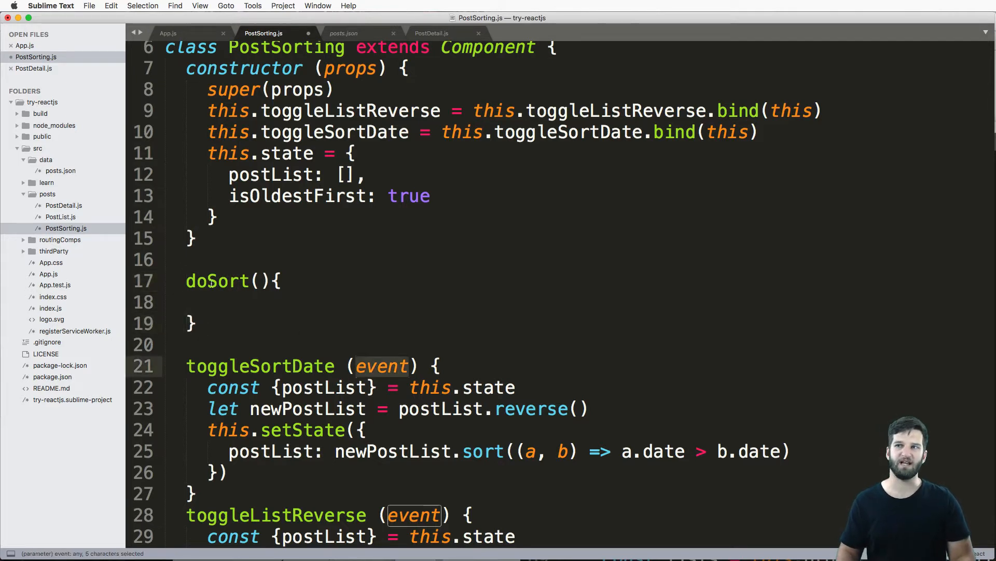
double_click(217, 281)
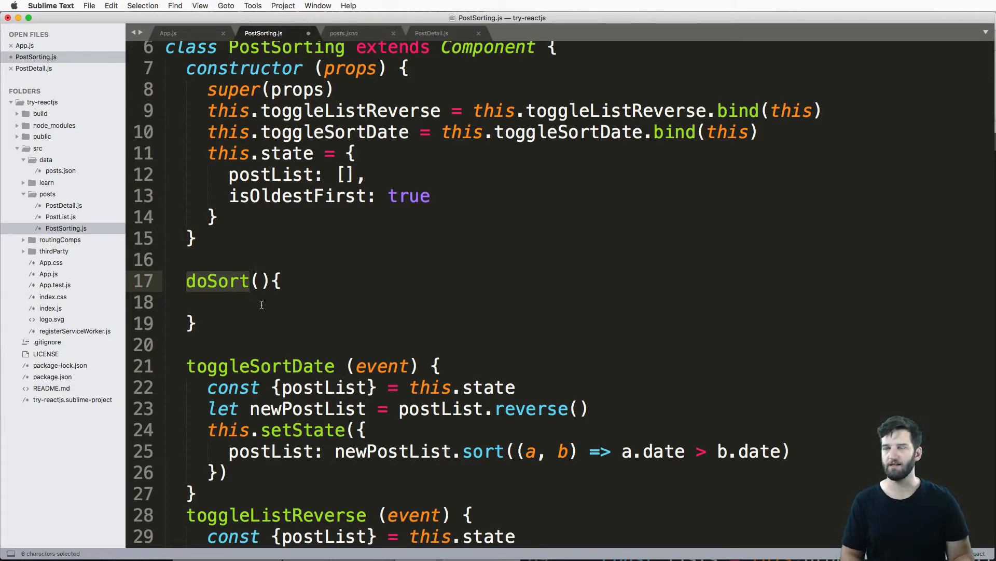
text(sortByDate)
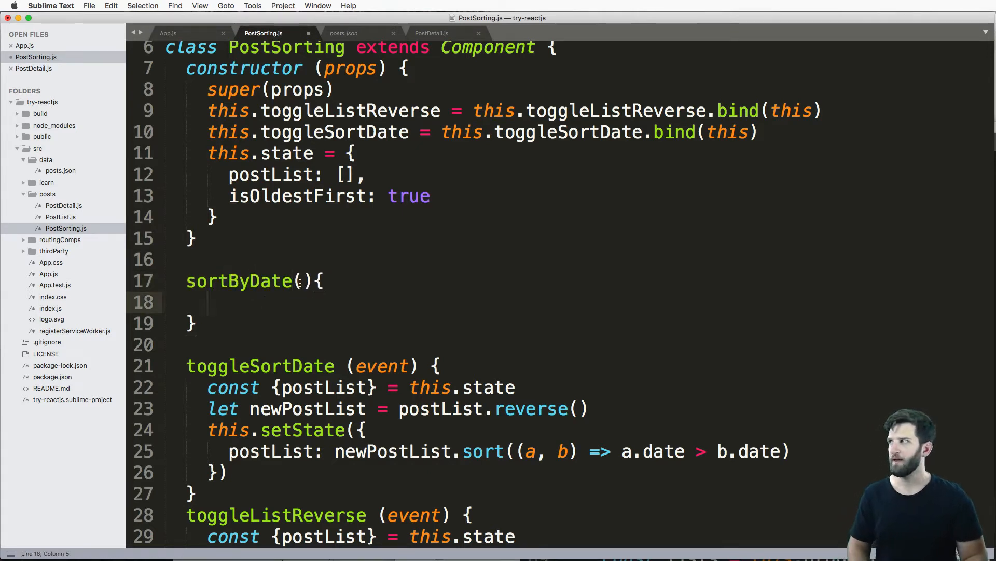
Step: Begin sortByDate with an if (this.state.isOldestFirst) condition
text(if)
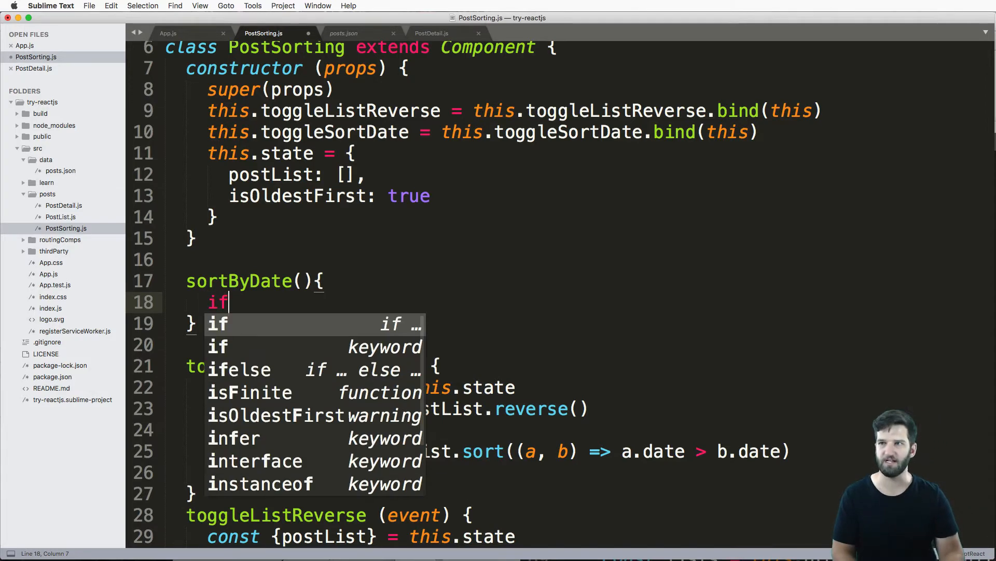
text((this)
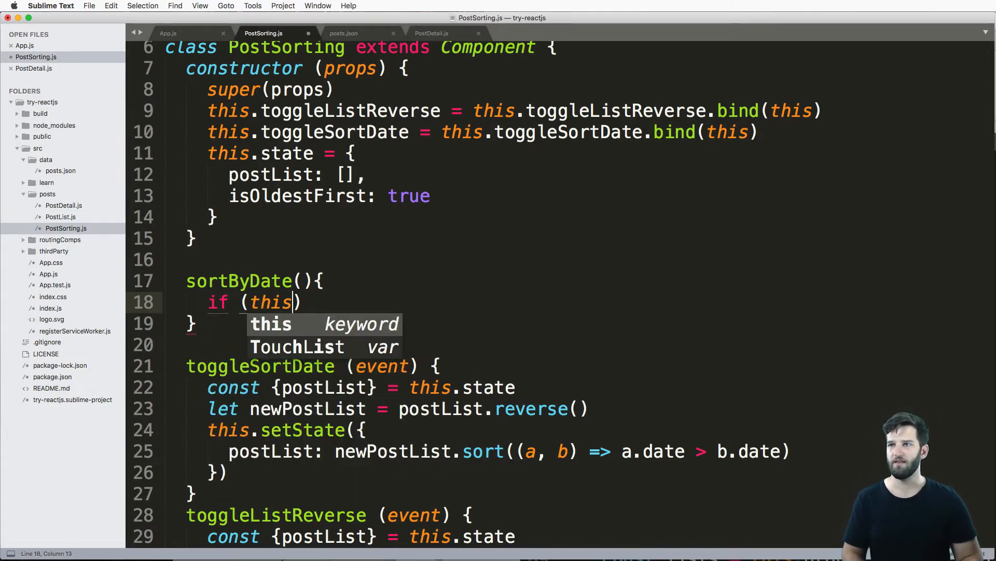
text(.state.isOldestFirst)
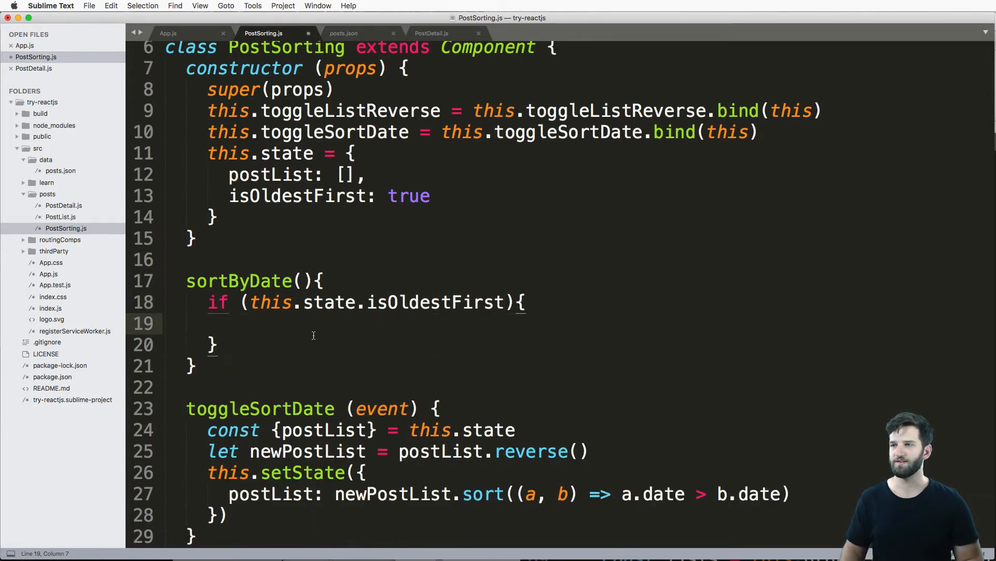
mouse_move(356, 336)
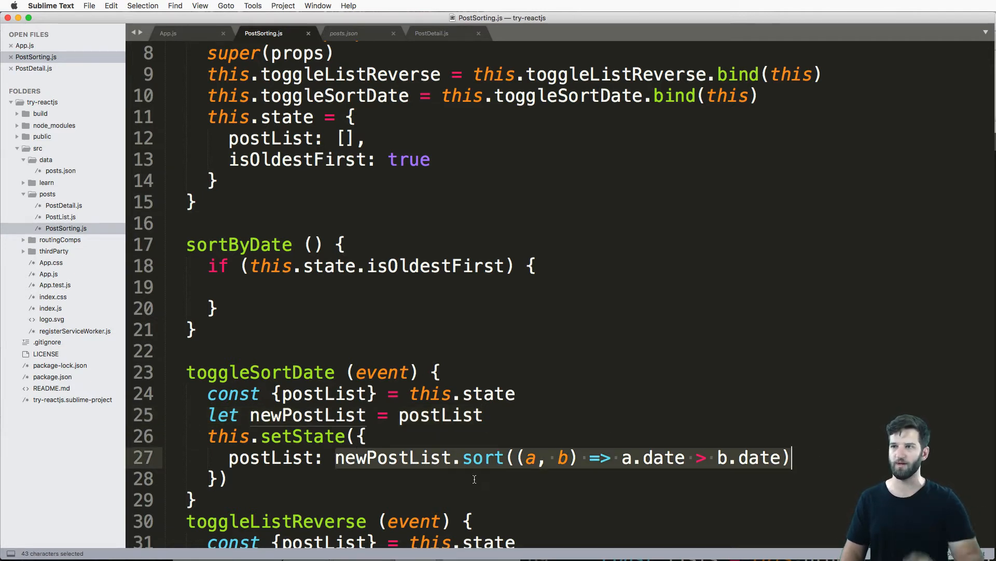
Step: Copy the newPostList.sort expression into an if/else, using a.date < b.date in the if branch
scroll(down, 3)
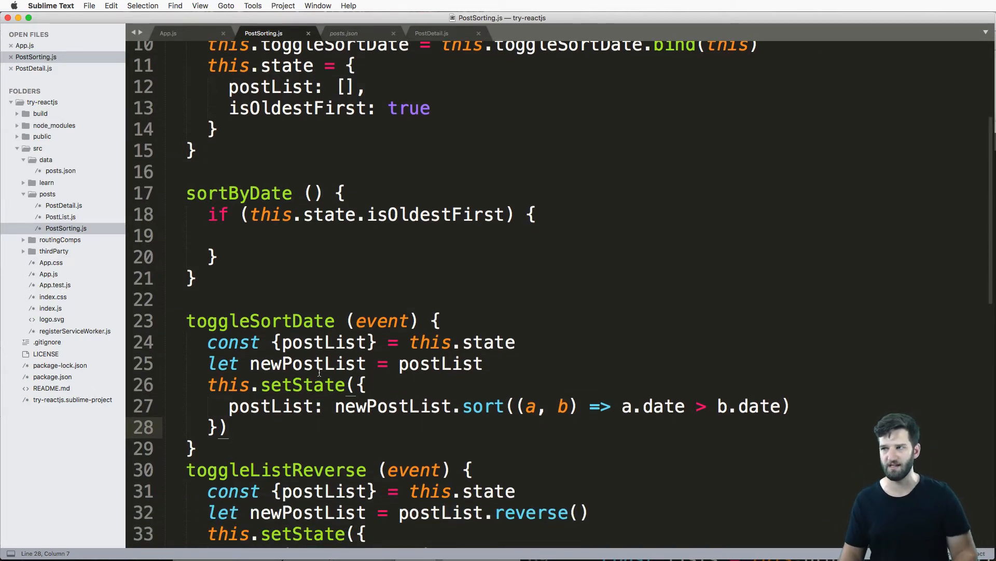
drag(335, 406, 790, 405)
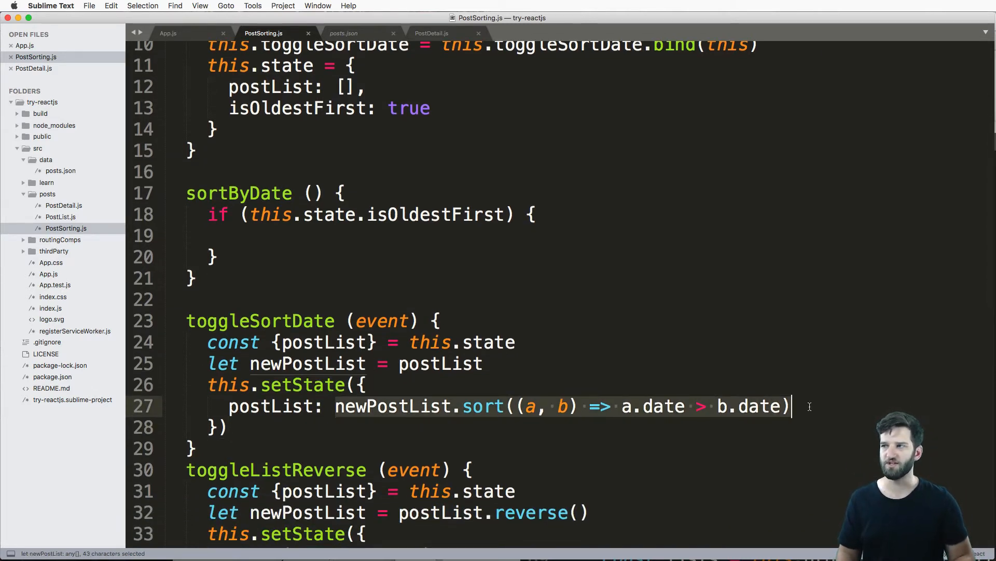
text(e;se)
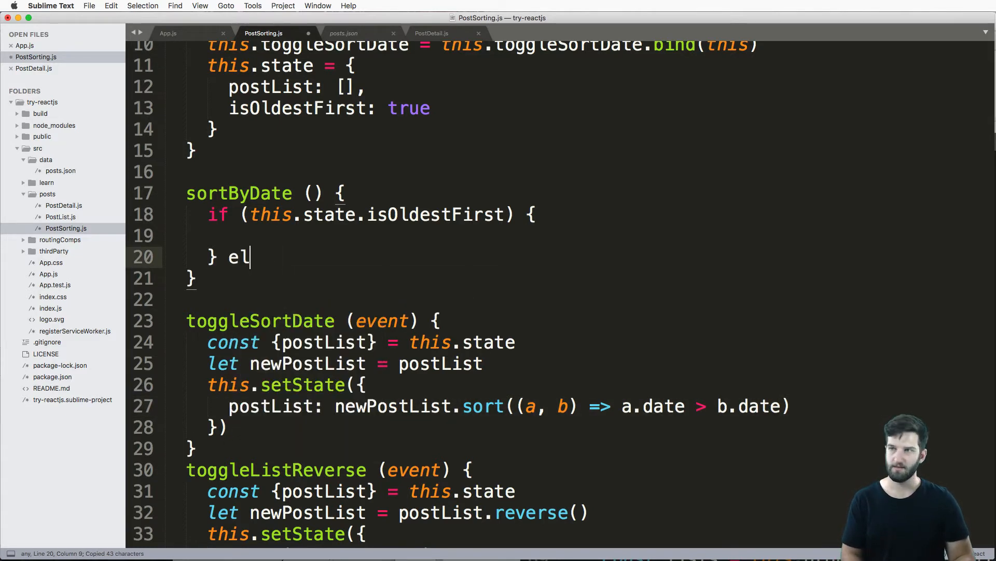
text(se)
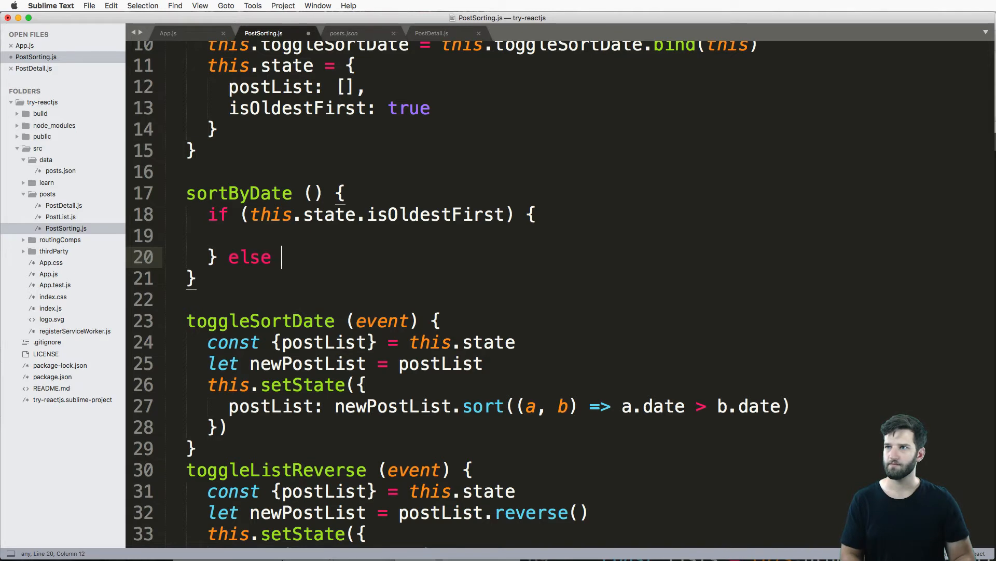
text({)
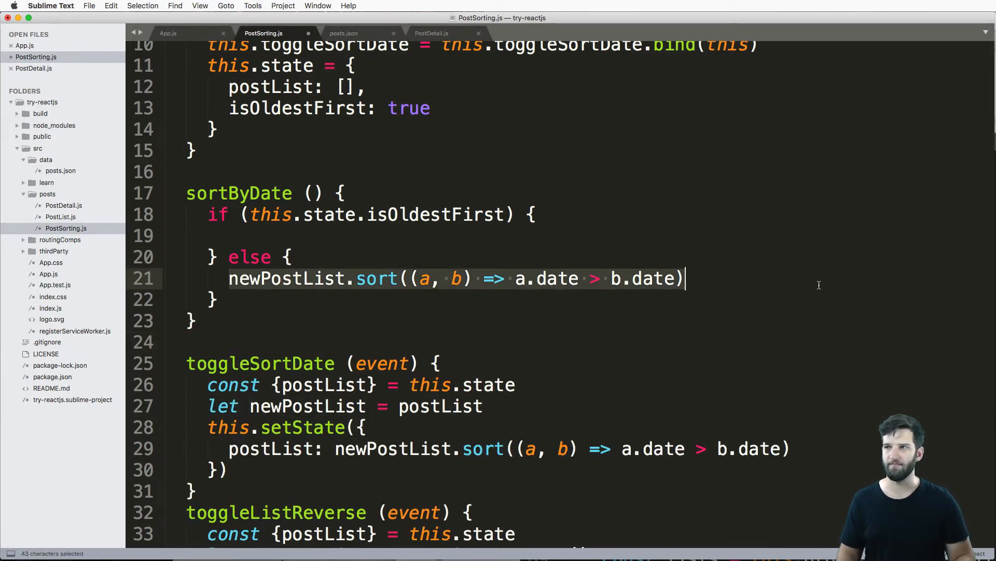
key(cmd+v)
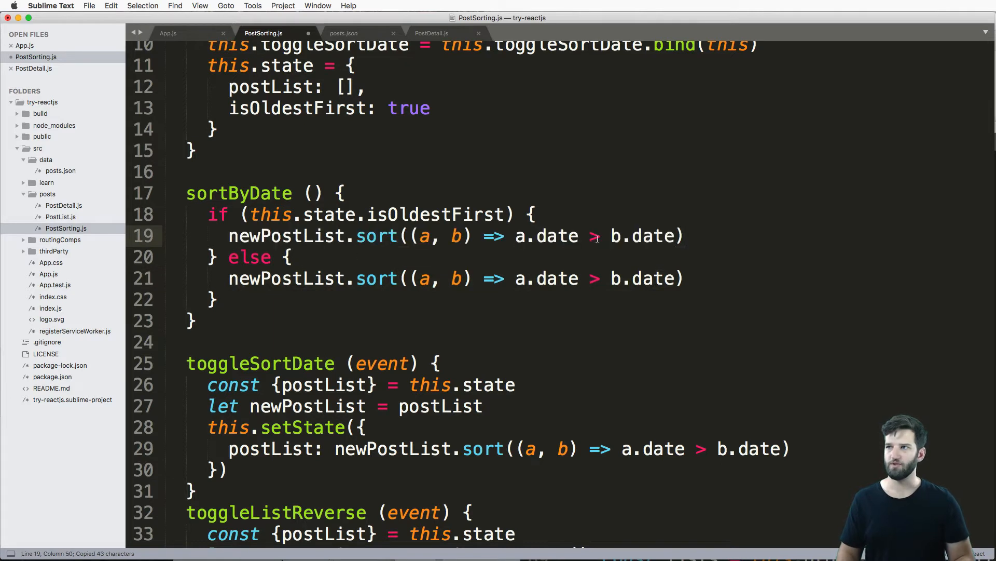
text(<)
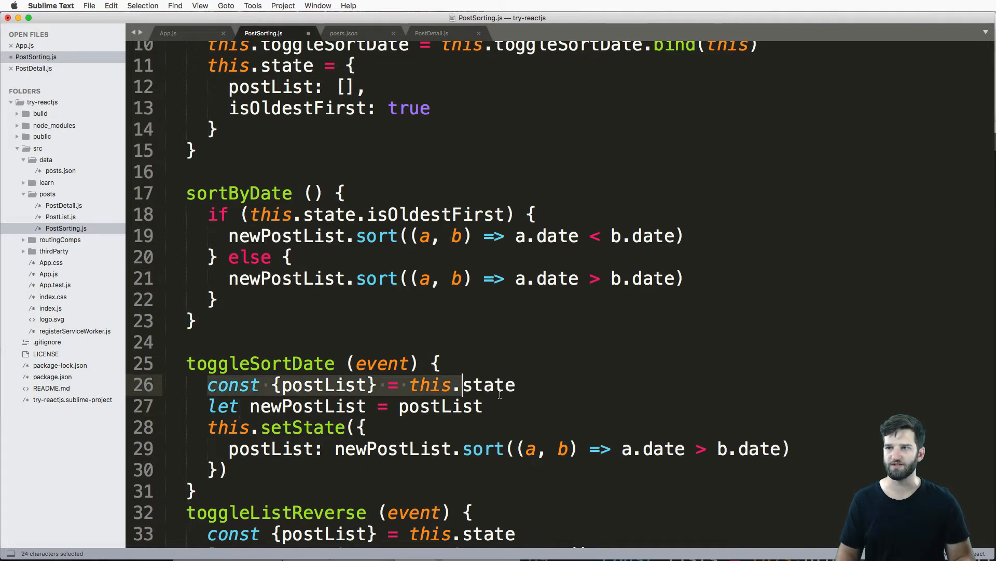
Step: Move the postList/newPostList setup and setState from toggleSortDate into sortByDate
drag(464, 384, 229, 470)
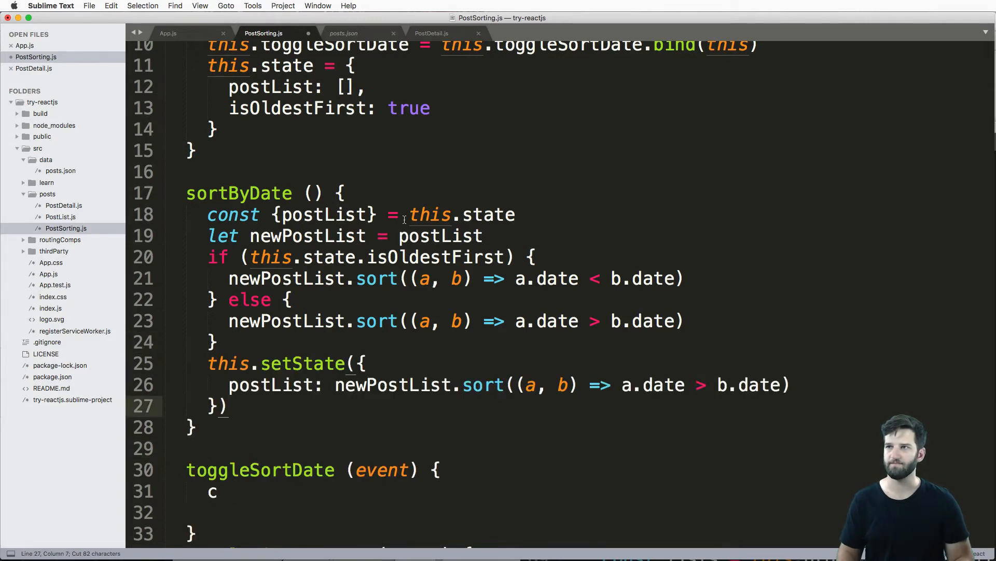
double_click(238, 193)
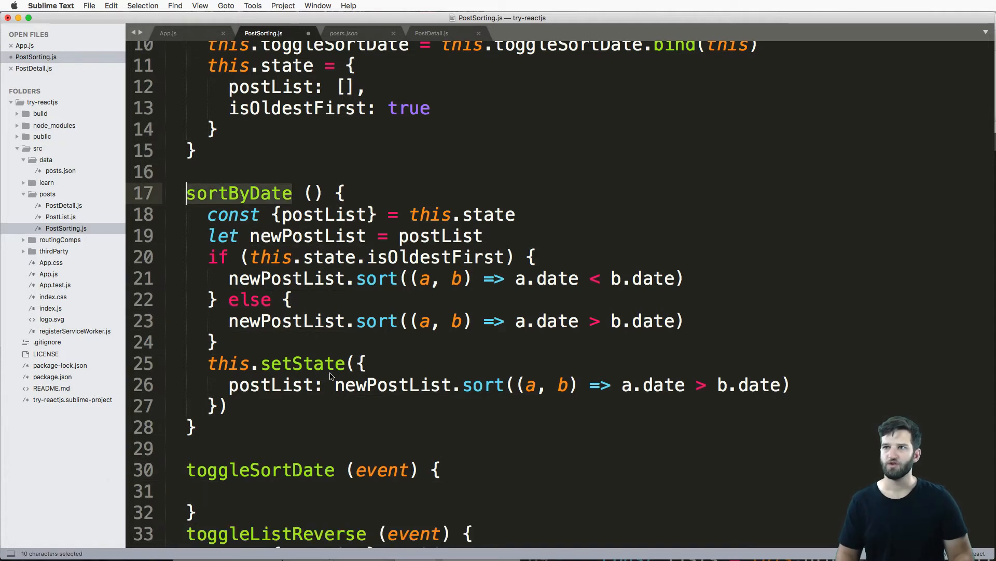
Step: Write this.sortByDate() and this.setState({ isOldestFirst: !this.state.isOldestFirst }) in toggleSortDate
text(this.)
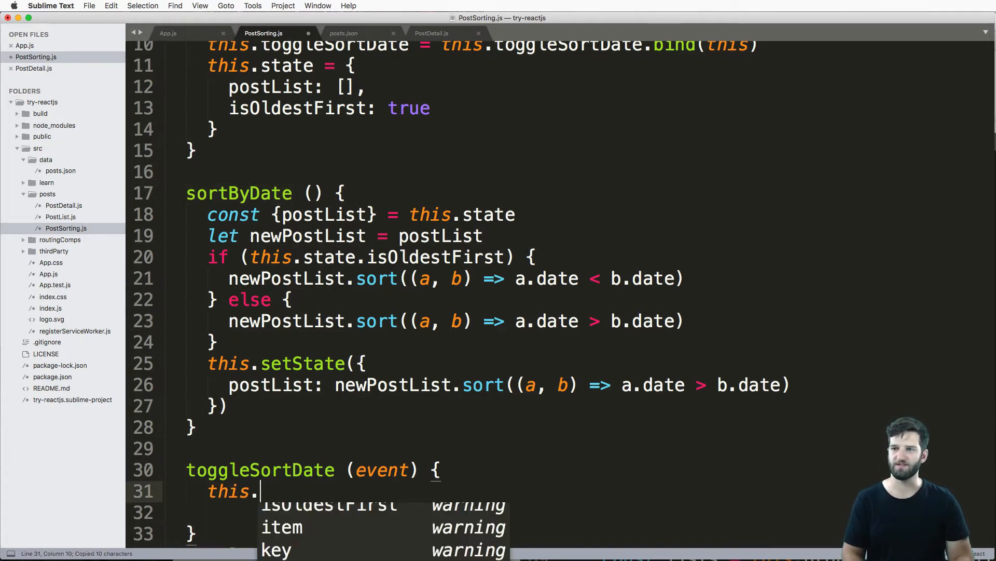
text(sortByDate())
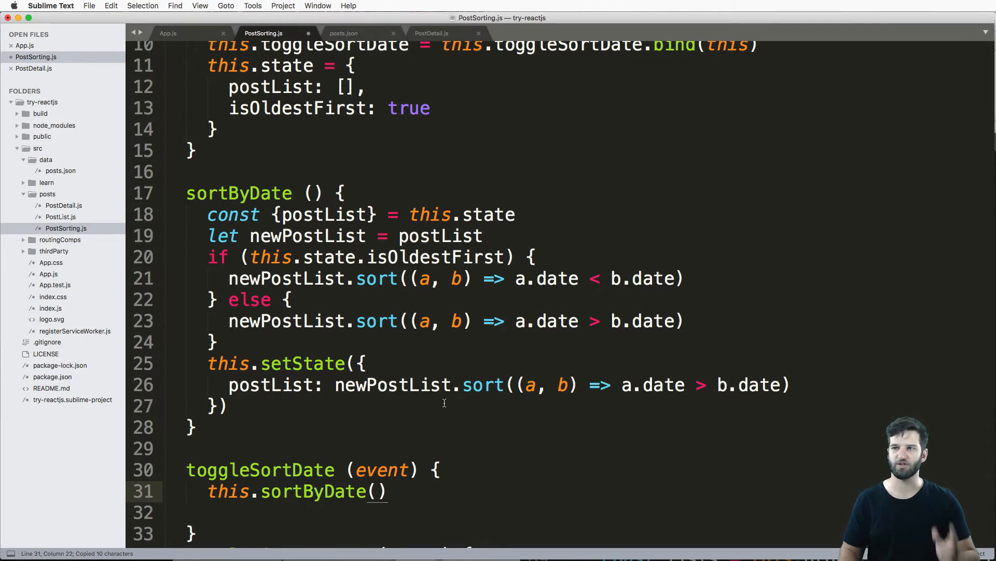
text(t)
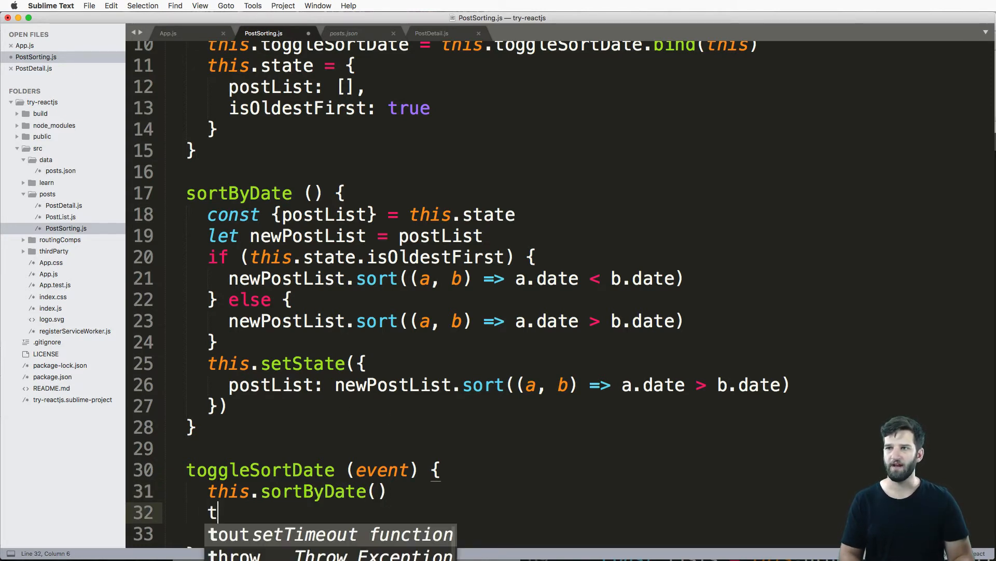
text(his.setState({)
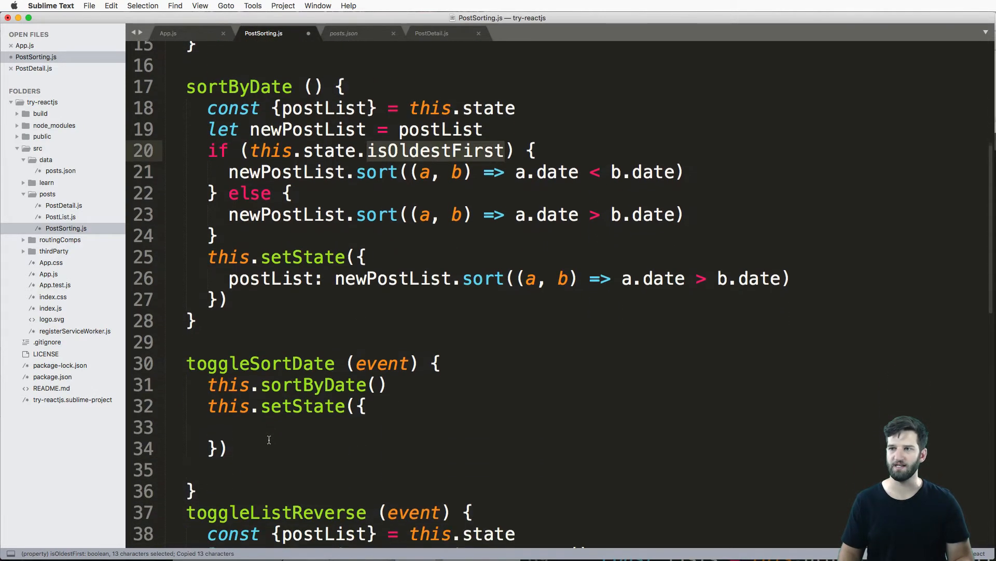
text(isOldestFirst: this)
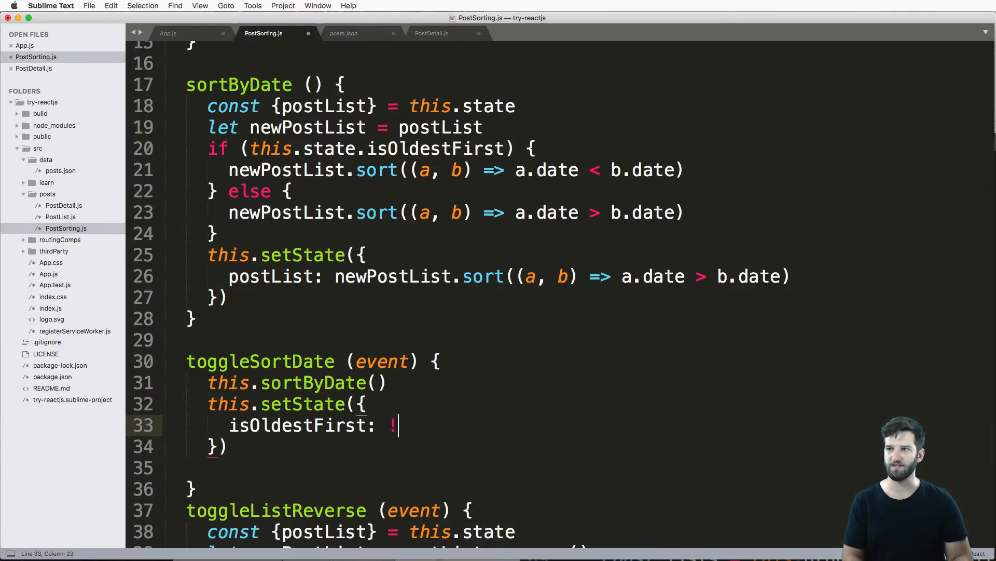
text(this.state.isOldestFirst)
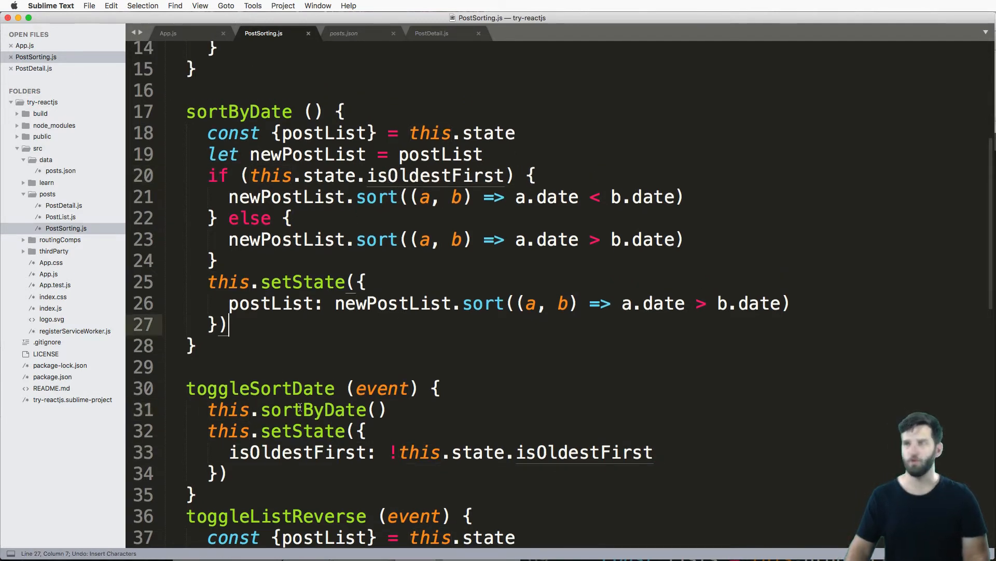
Step: Place isOldestFirst: !this.state.isOldestFirst before postList in sortByDate's setState
drag(208, 451, 227, 473)
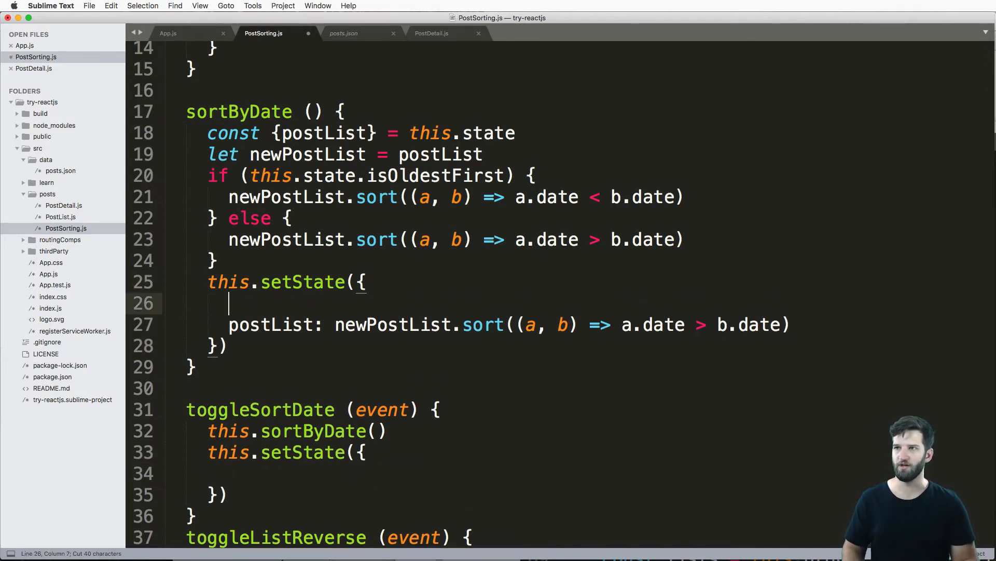
text(isOldestFirst: !this.state.isOldestFirst)
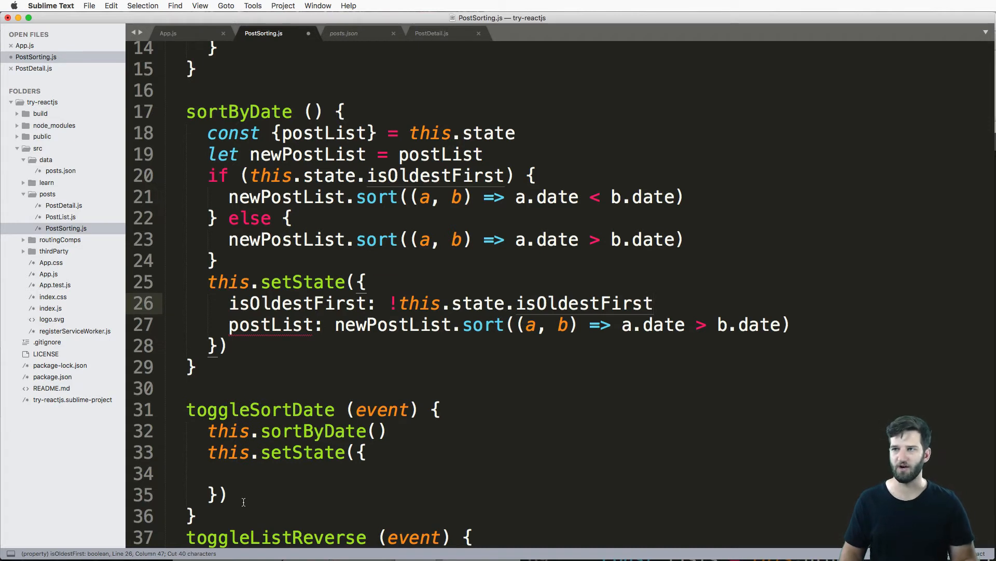
text(,)
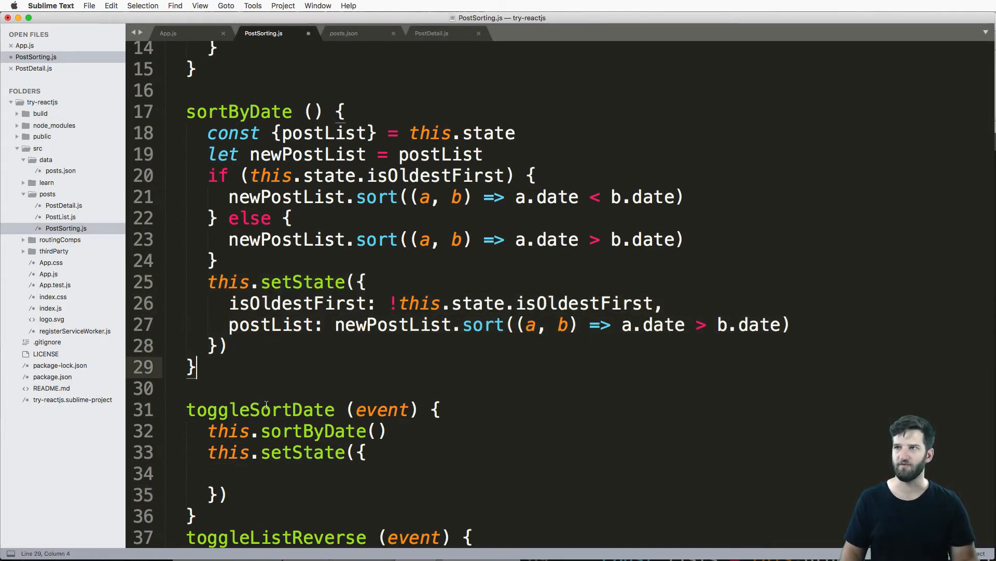
drag(208, 430, 228, 494)
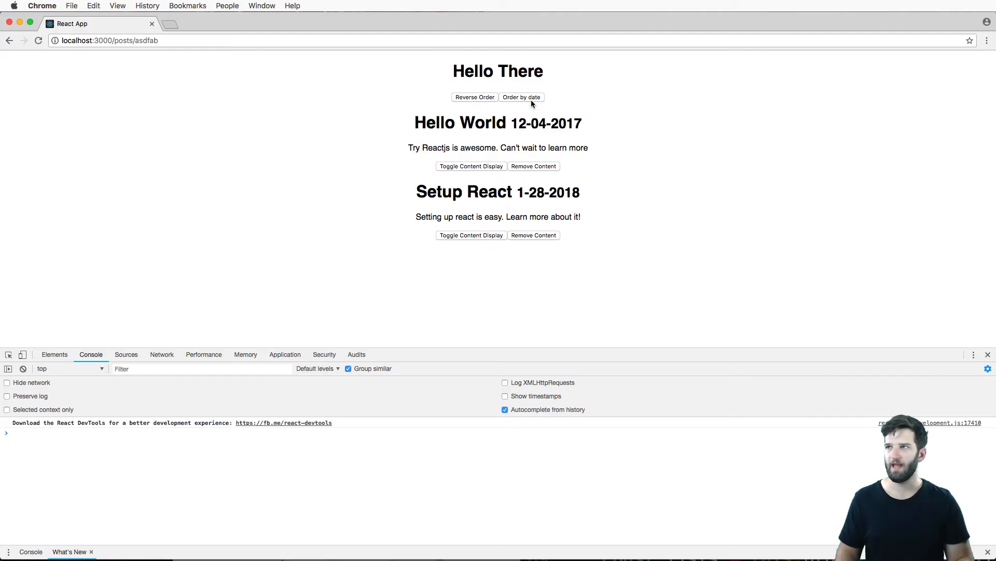
Step: Use Order by date twice so Setup React 1-28-2018 precedes Hello World 12-04-2017
click(521, 98)
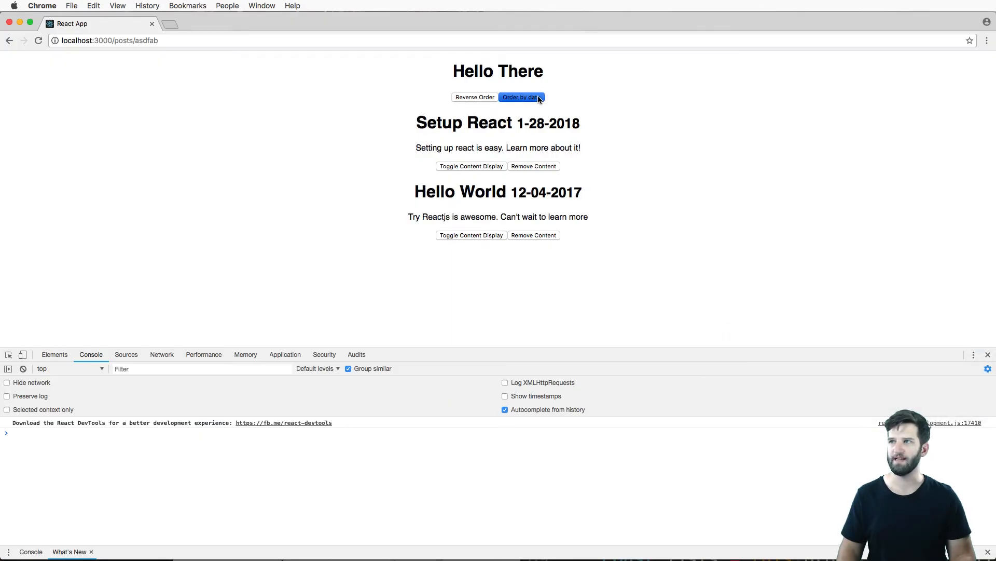
click(520, 98)
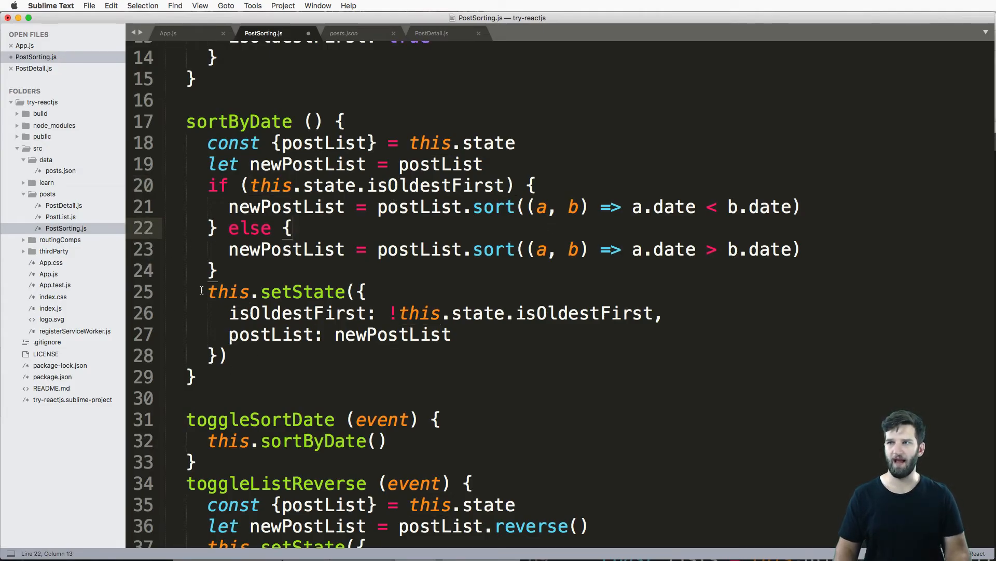
Step: Cut the isOldestFirst toggle line and rework sortByDate's setState with this
drag(209, 290, 227, 355)
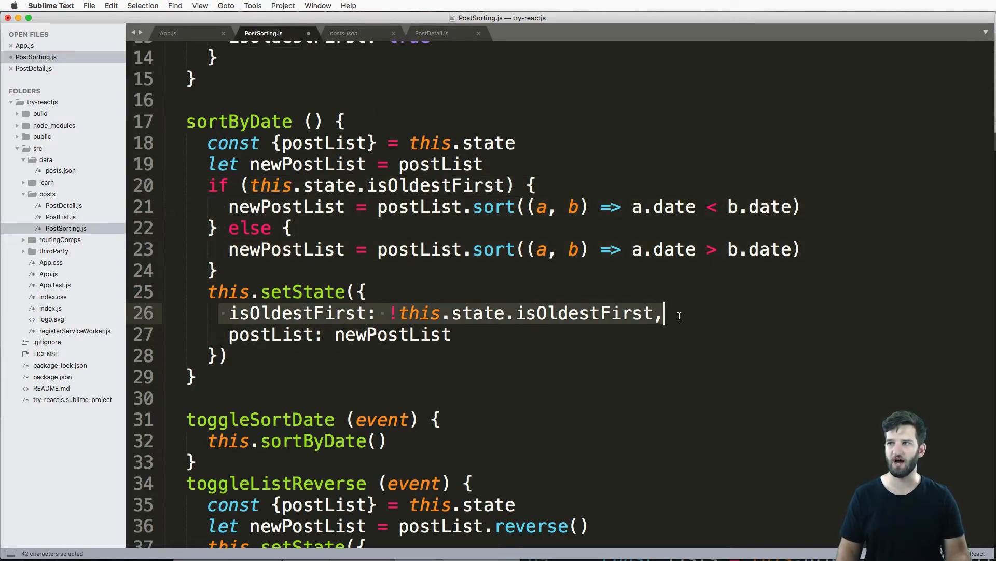
key(cmd+x)
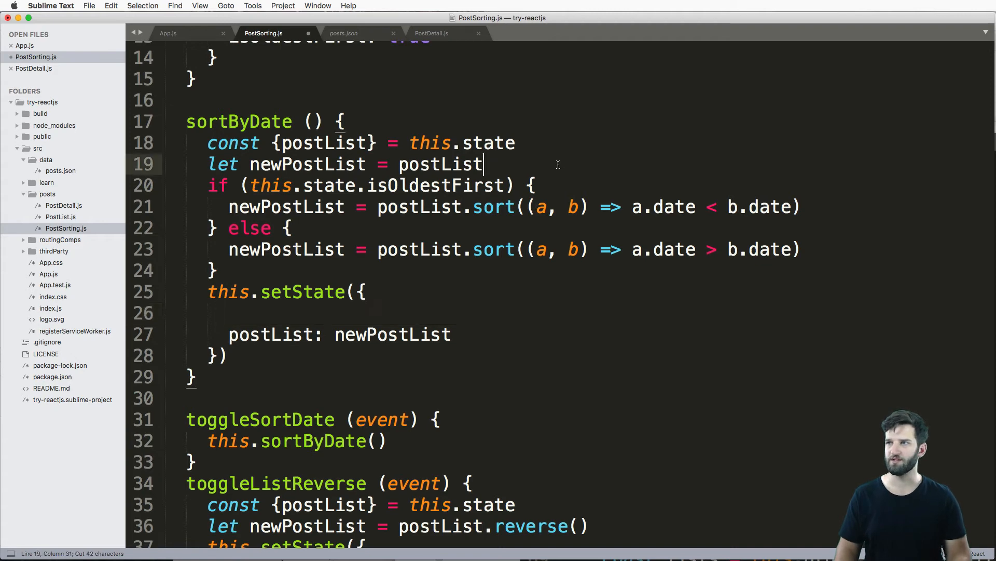
text(this.)
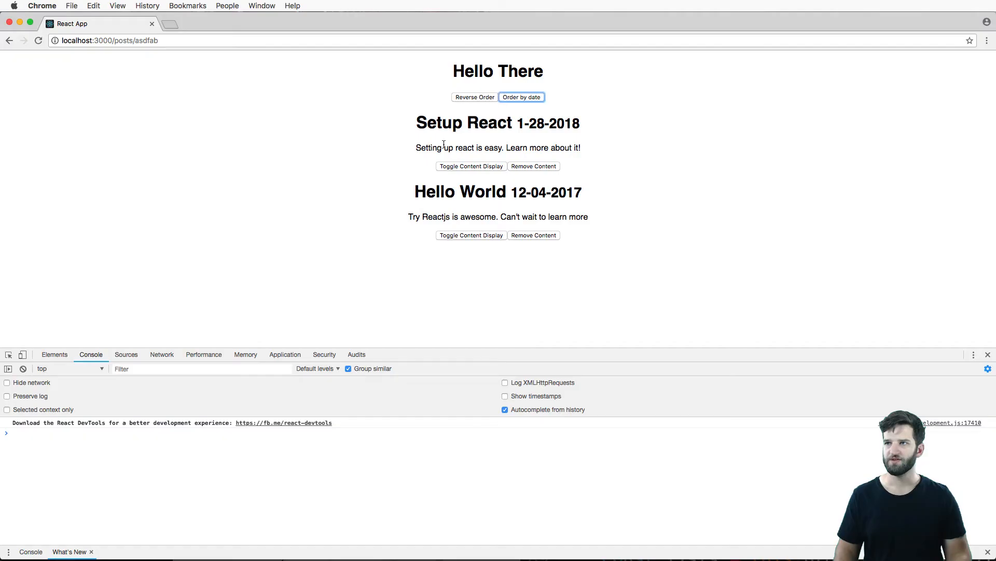
Step: Use the Order by date button to re-sort the two posts
click(521, 96)
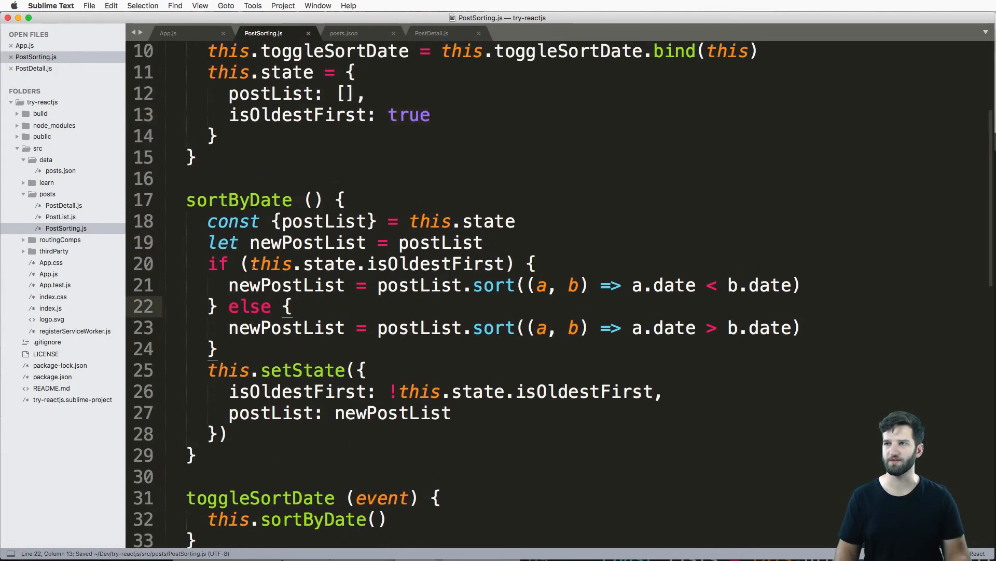
Step: Swap sortByDate's comparisons to > for oldest first and < otherwise, then test Order by date
scroll(down, 3)
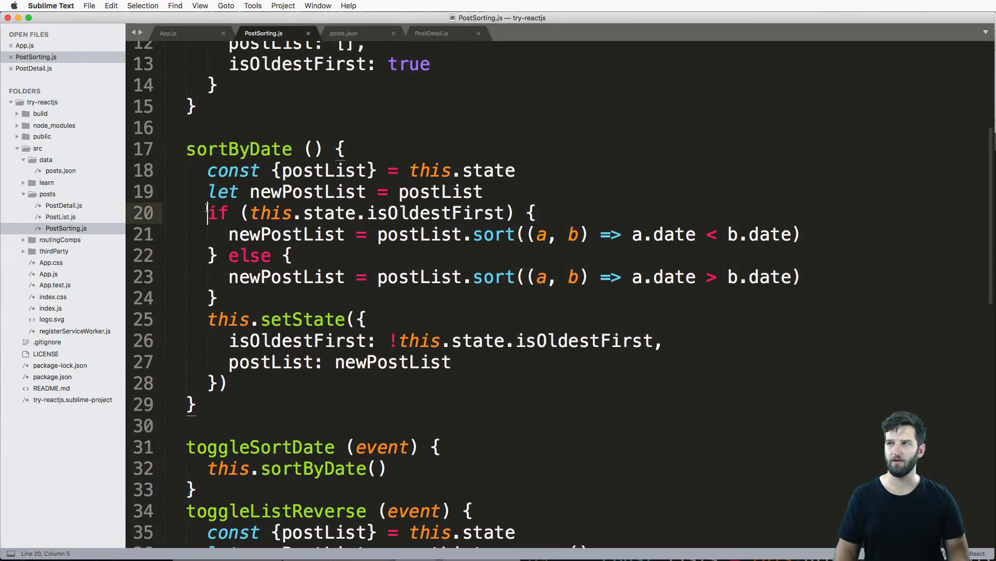
drag(209, 213, 216, 298)
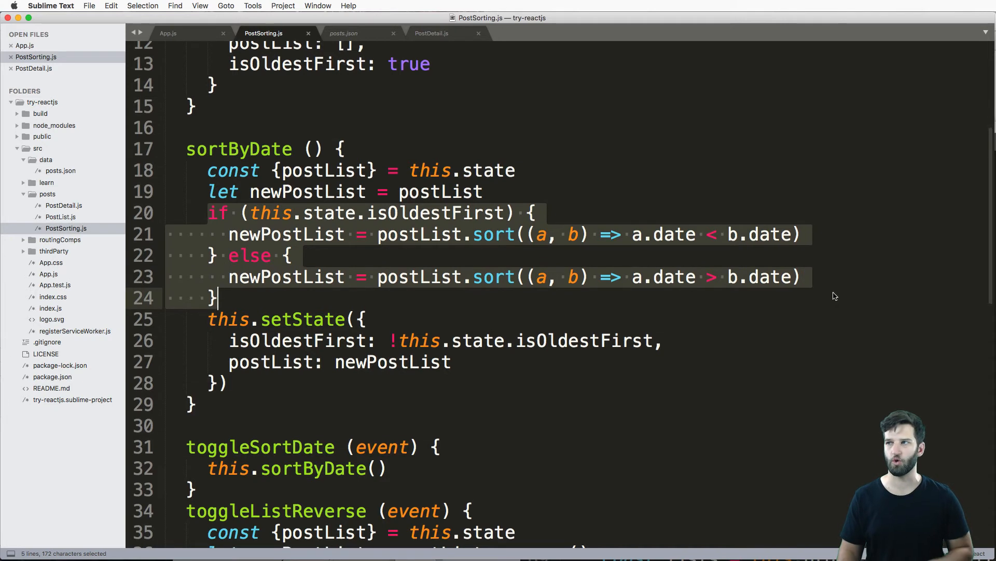
mouse_move(640, 200)
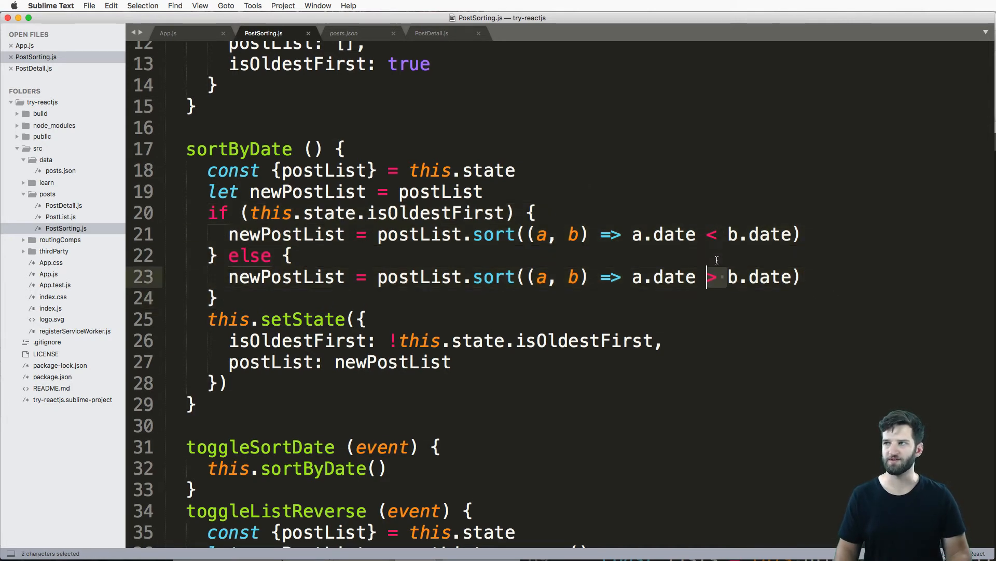
text(>)
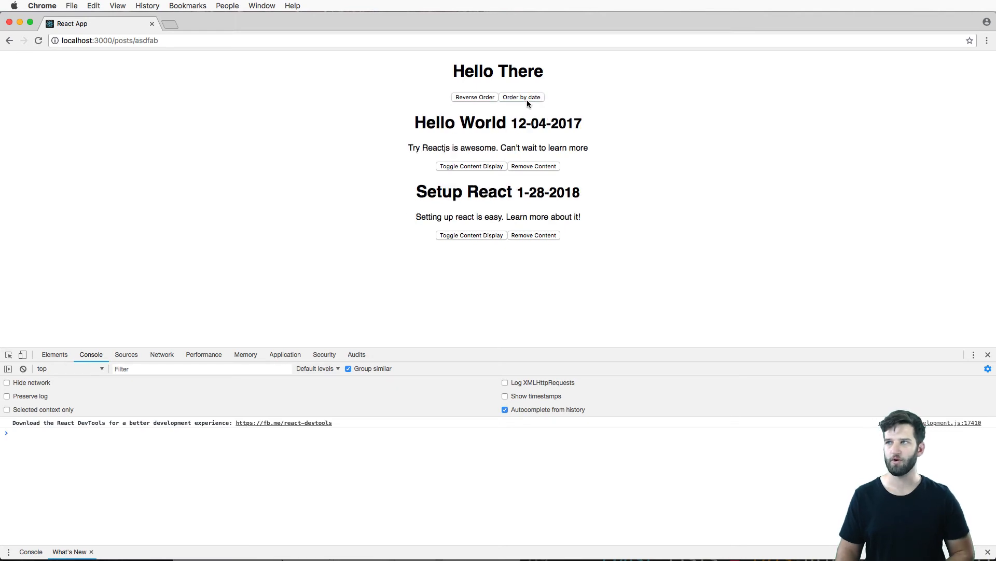
click(520, 96)
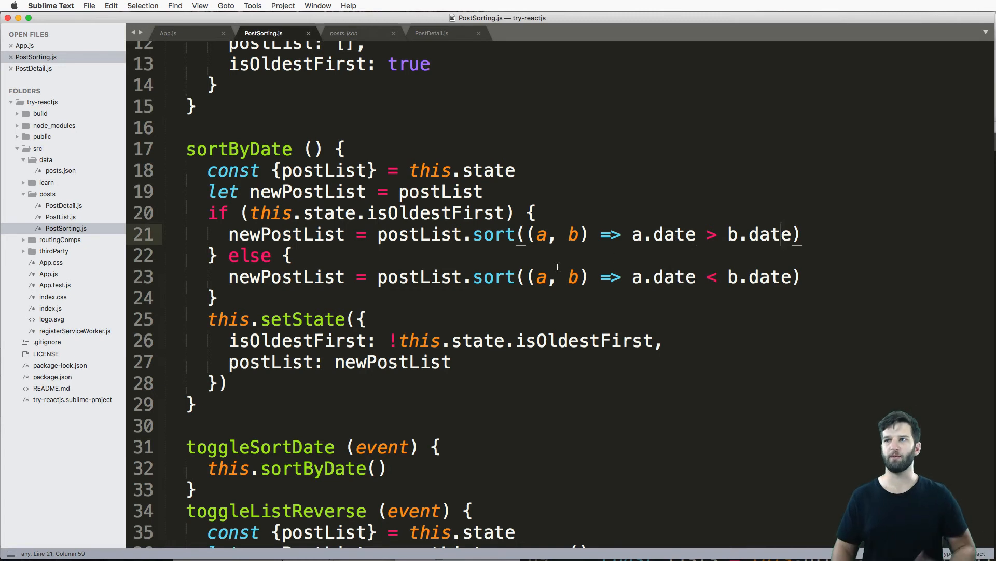
drag(251, 212, 518, 212)
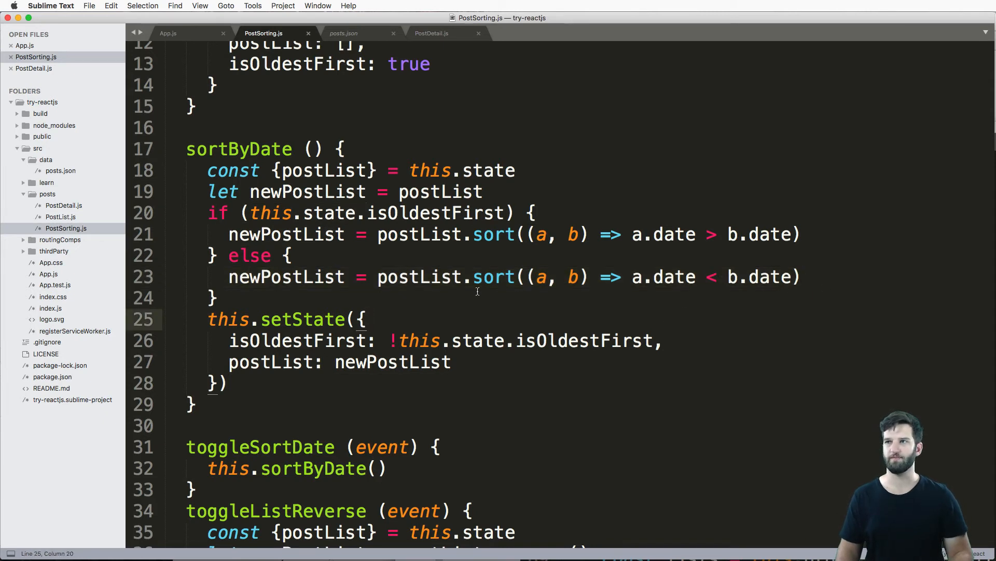
mouse_move(595, 193)
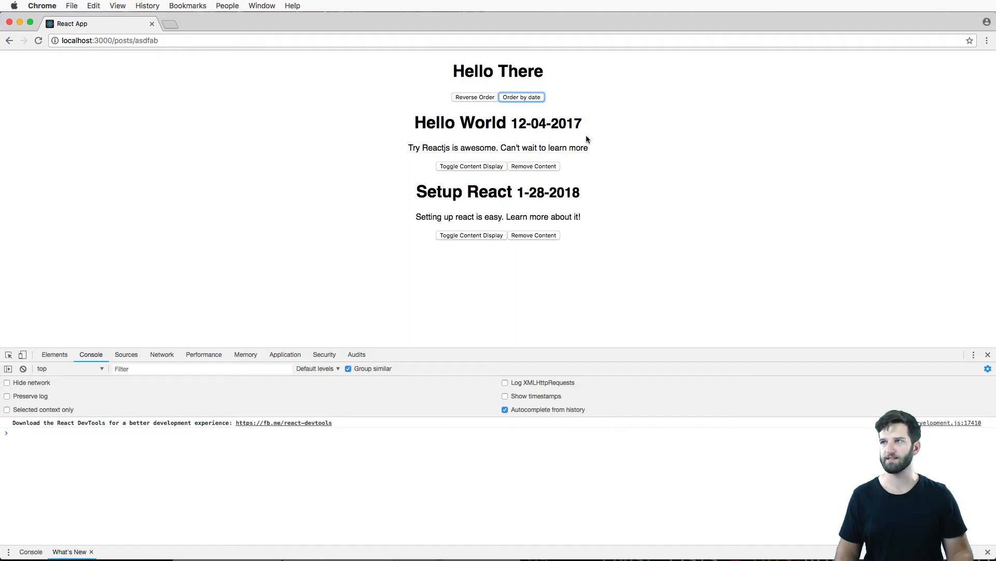
click(523, 97)
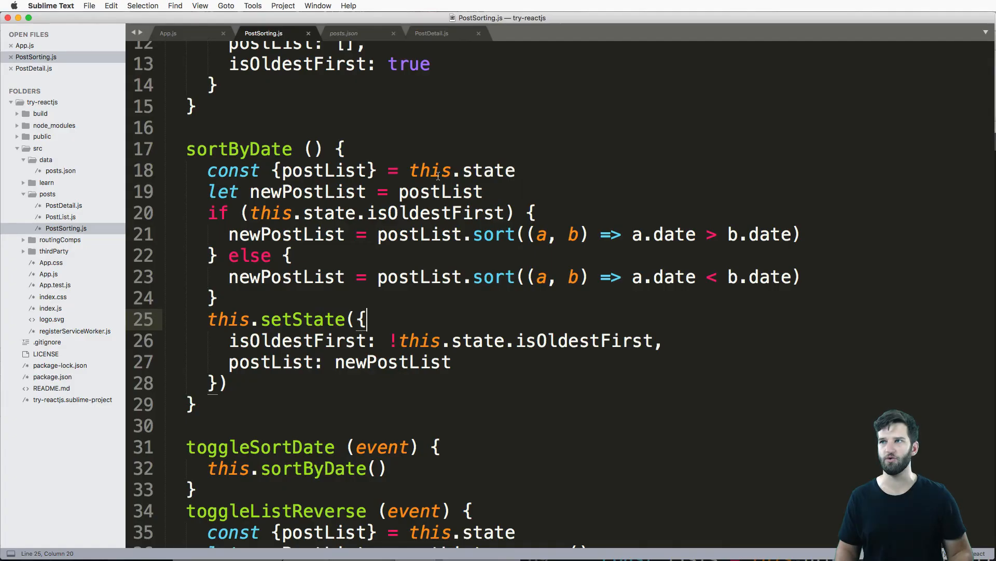
double_click(436, 212)
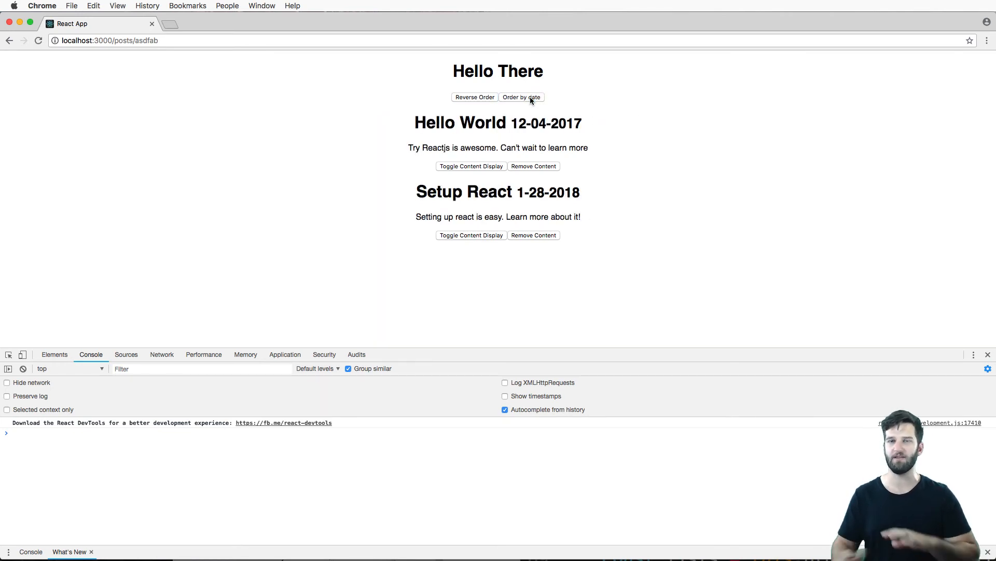
click(474, 97)
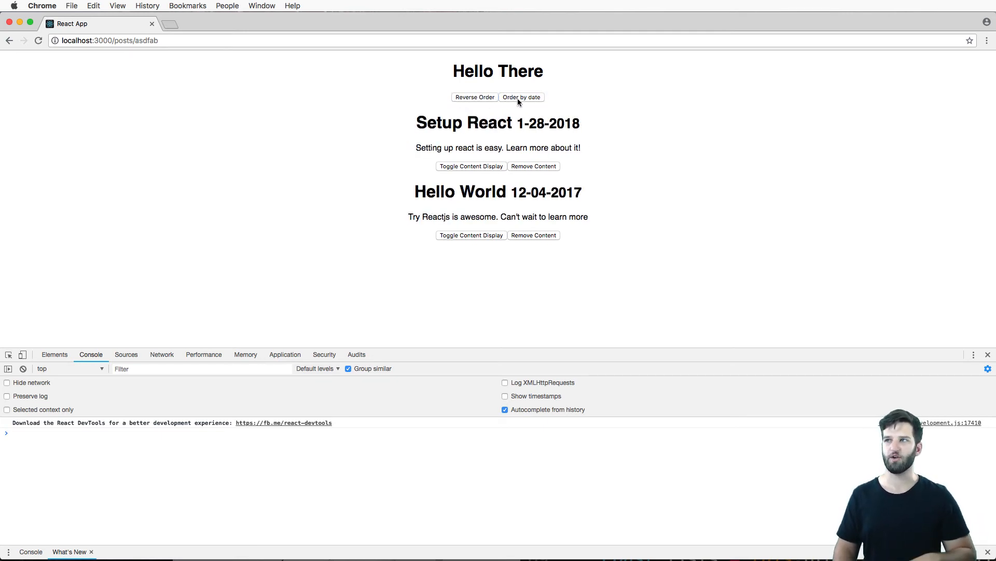
click(474, 98)
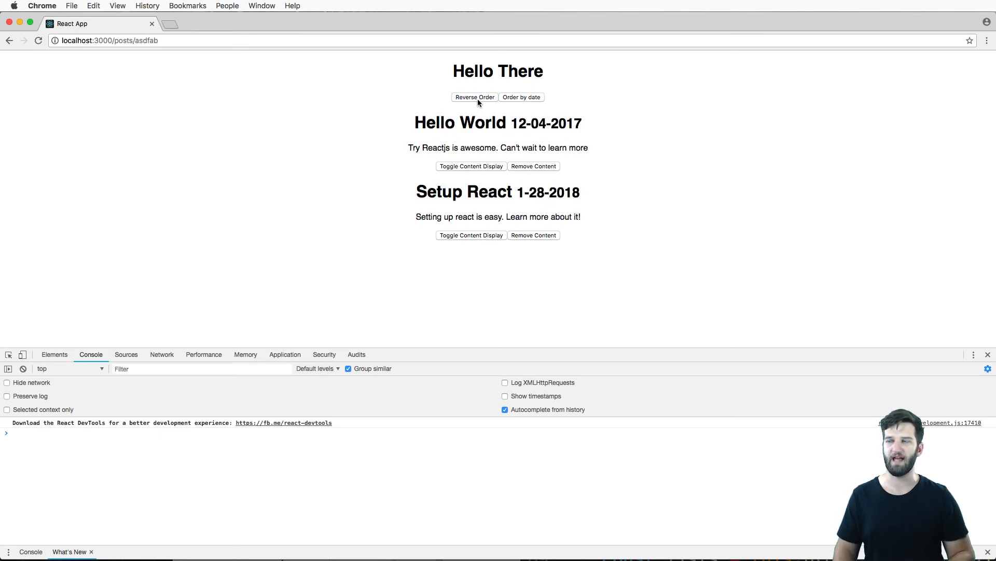
click(474, 97)
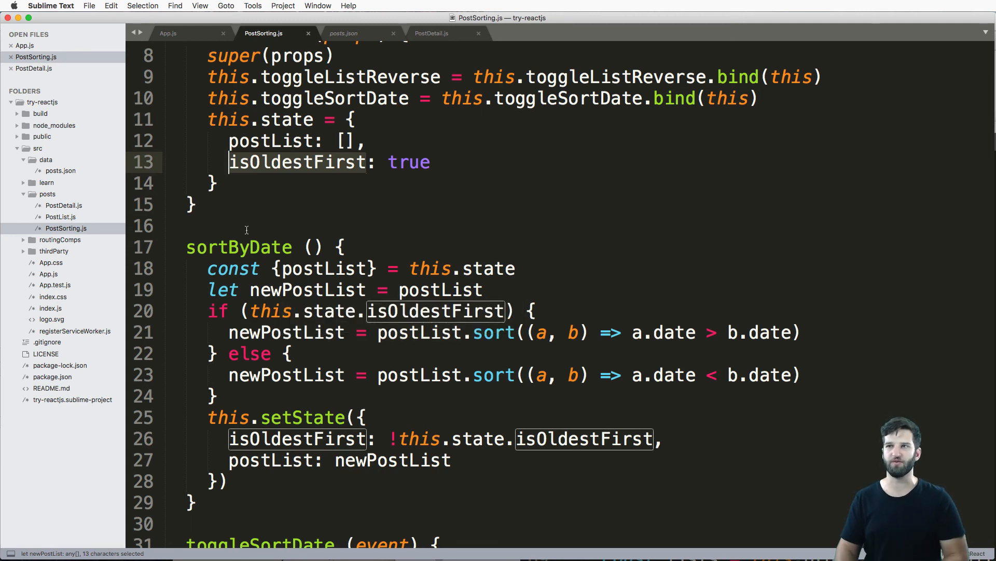
click(289, 290)
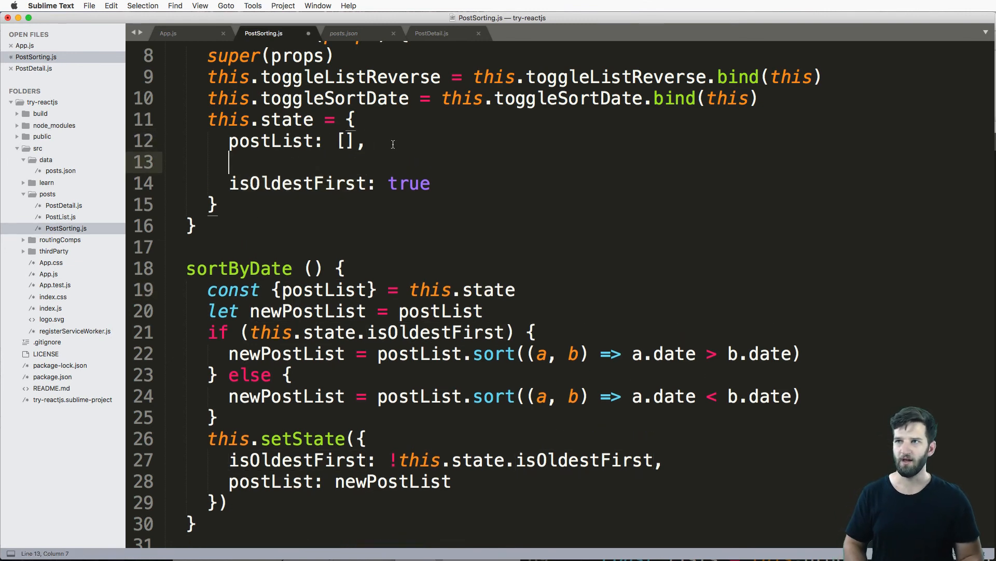
text(currentOrder)
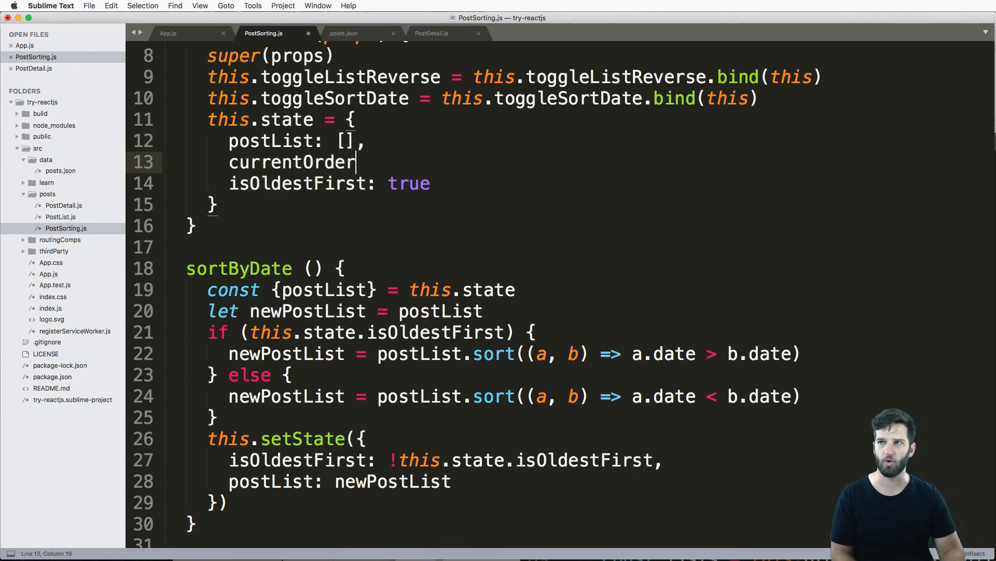
text(ing: 'o)
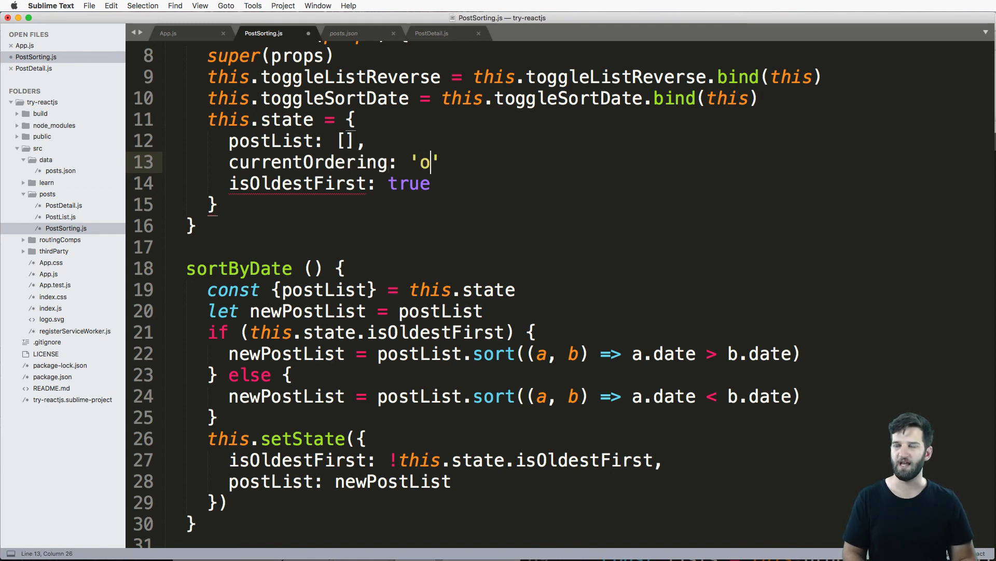
text(ldest)
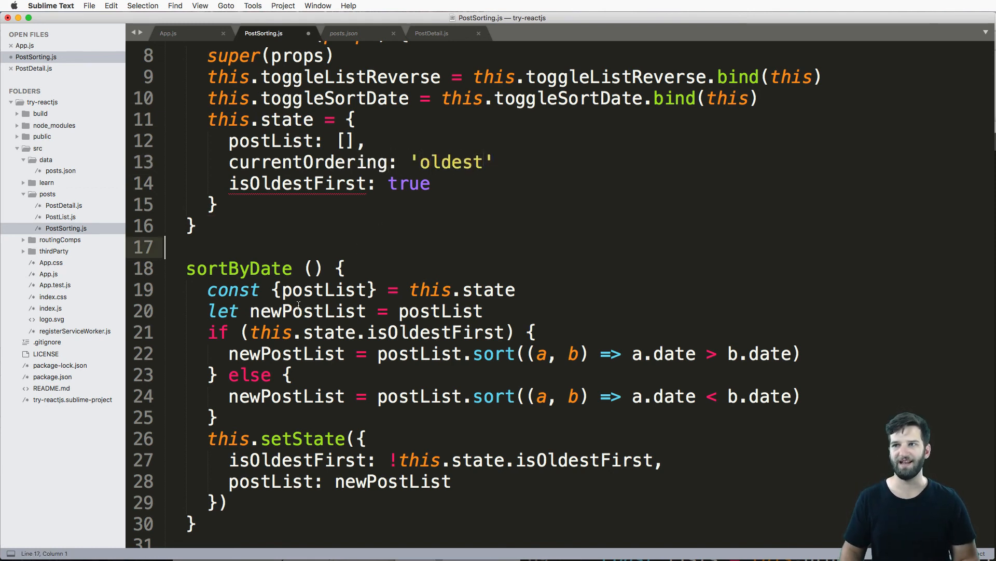
drag(207, 331, 267, 438)
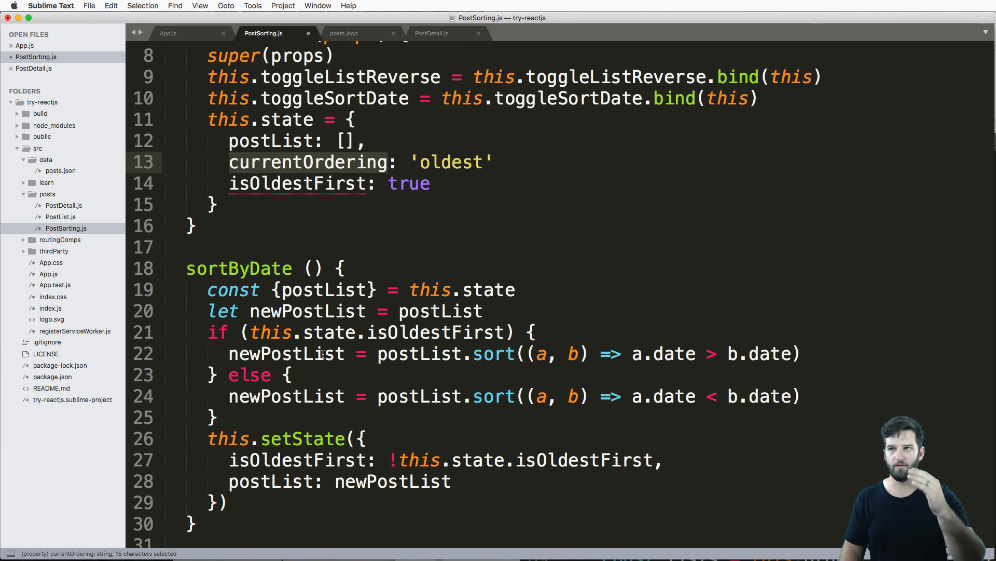
mouse_move(357, 174)
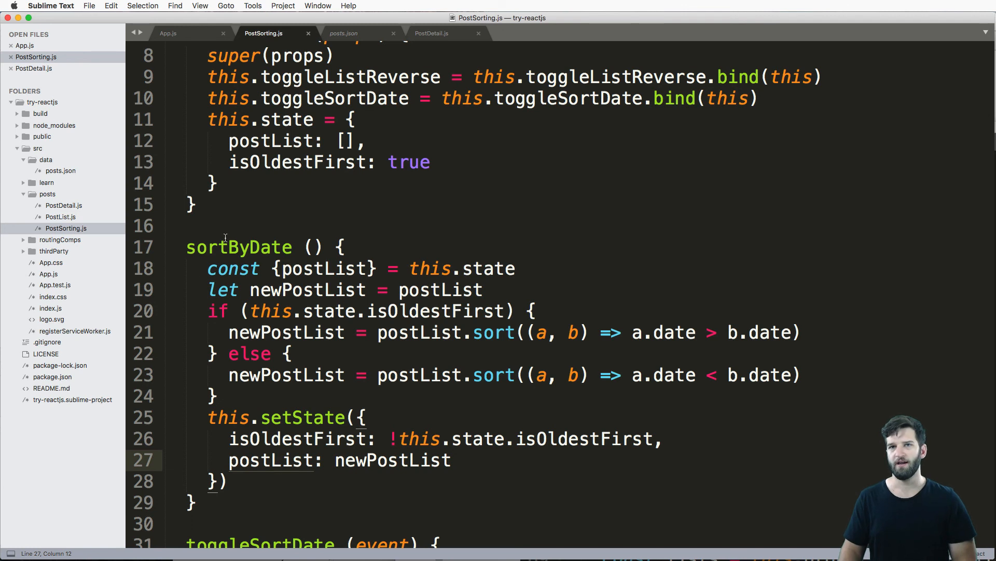
click(346, 140)
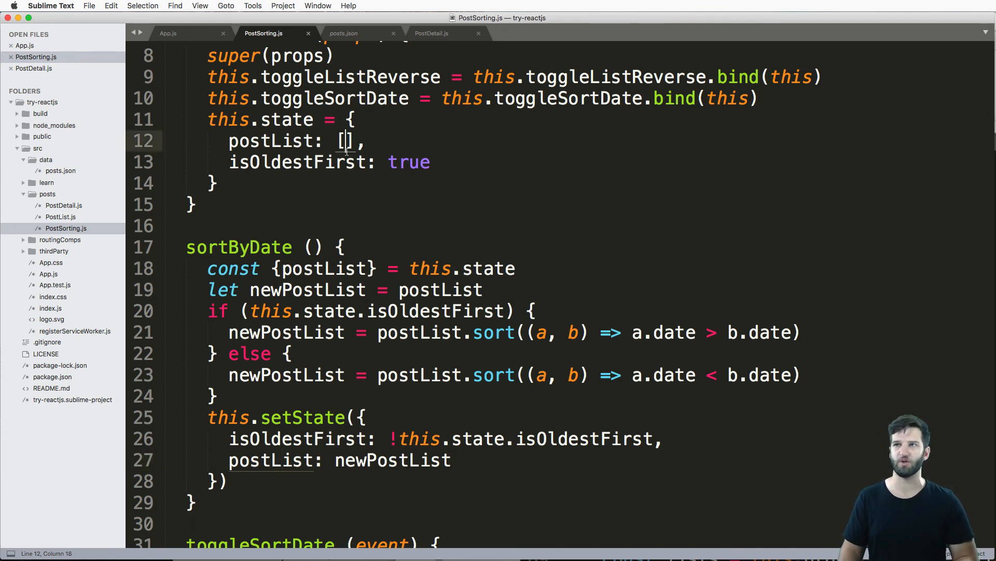
scroll(down, 3)
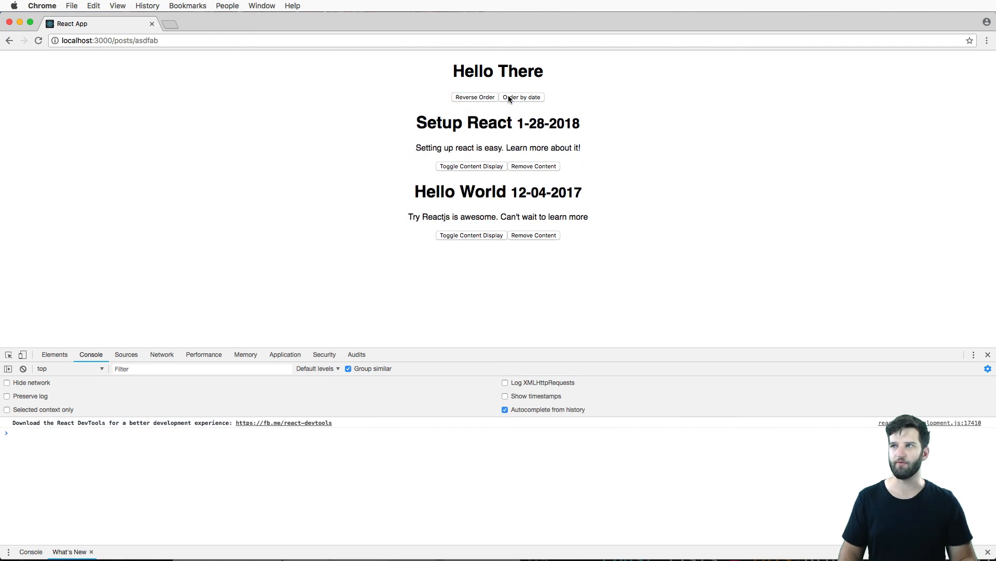
click(474, 96)
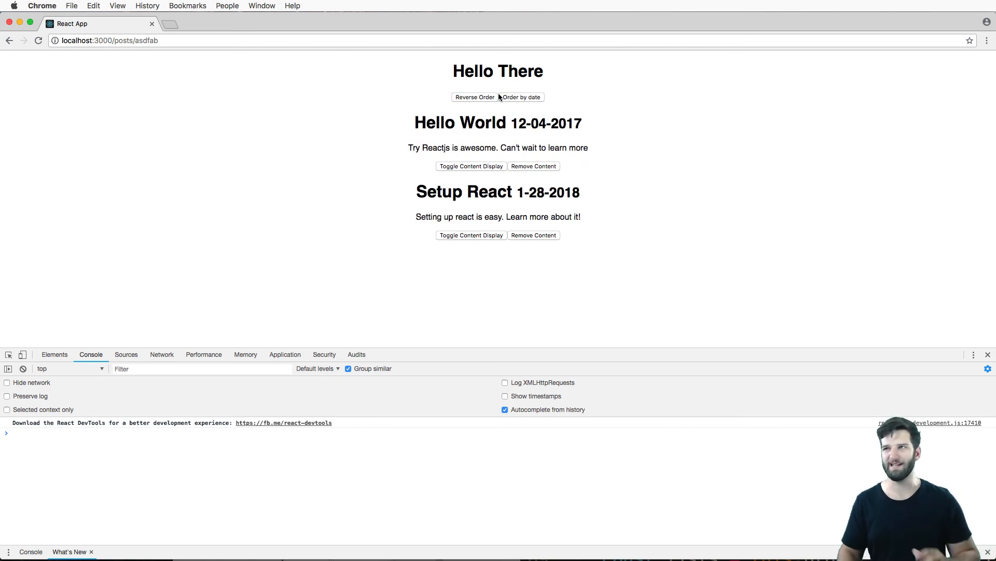